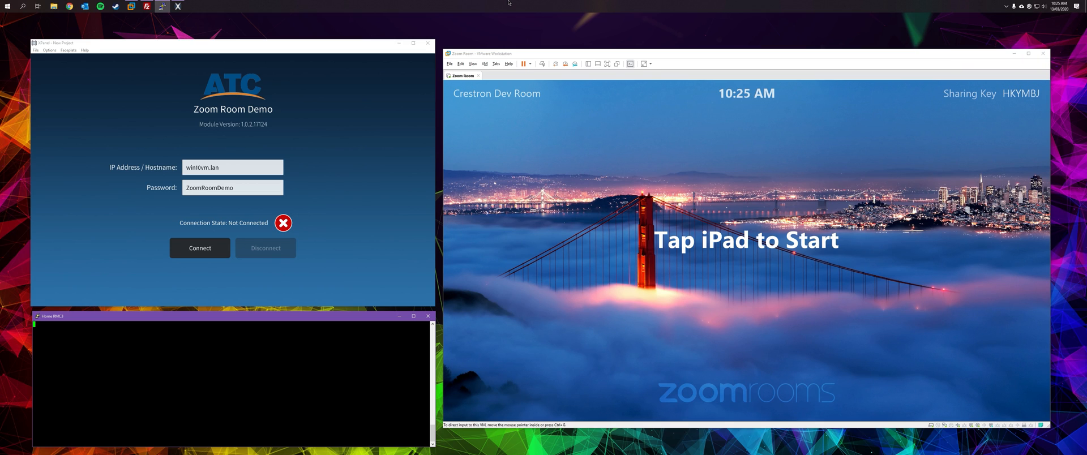
{"action": "mouse_move", "coordinate": [524, 39]}
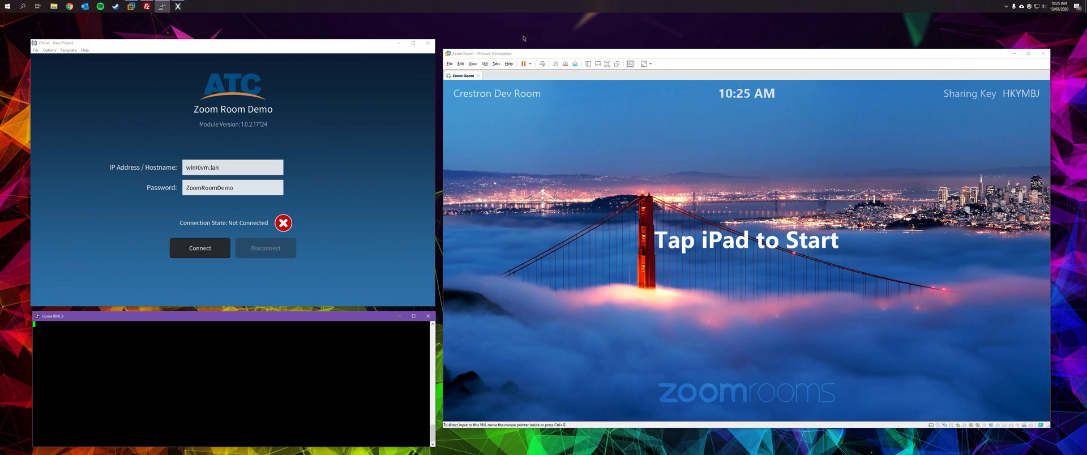
{"action": "mouse_move", "coordinate": [720, 147]}
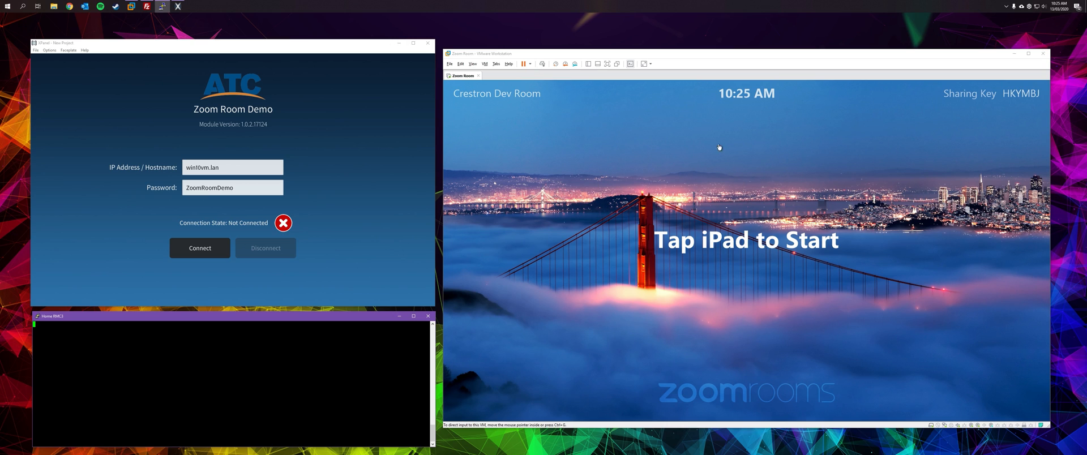
{"action": "mouse_move", "coordinate": [724, 242]}
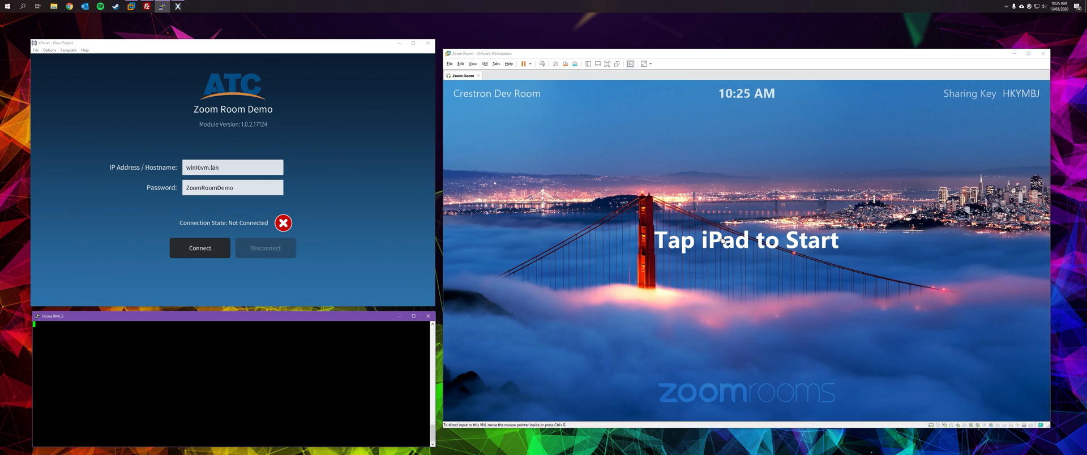
{"action": "mouse_move", "coordinate": [716, 276]}
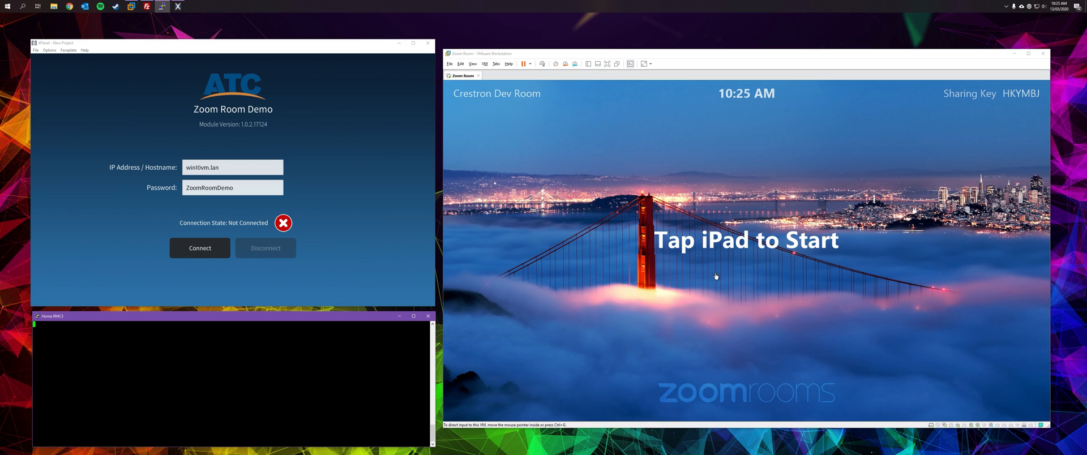
{"action": "mouse_move", "coordinate": [327, 215]}
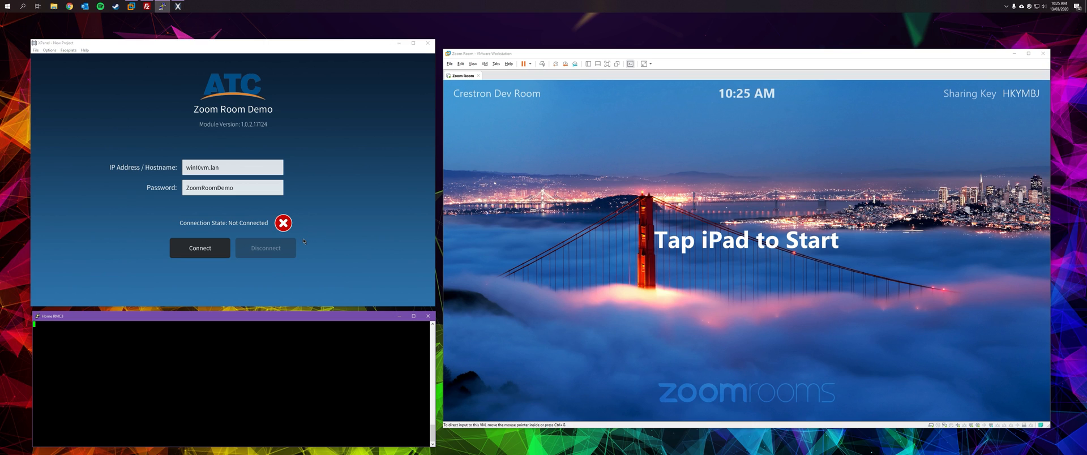
{"action": "mouse_move", "coordinate": [320, 258]}
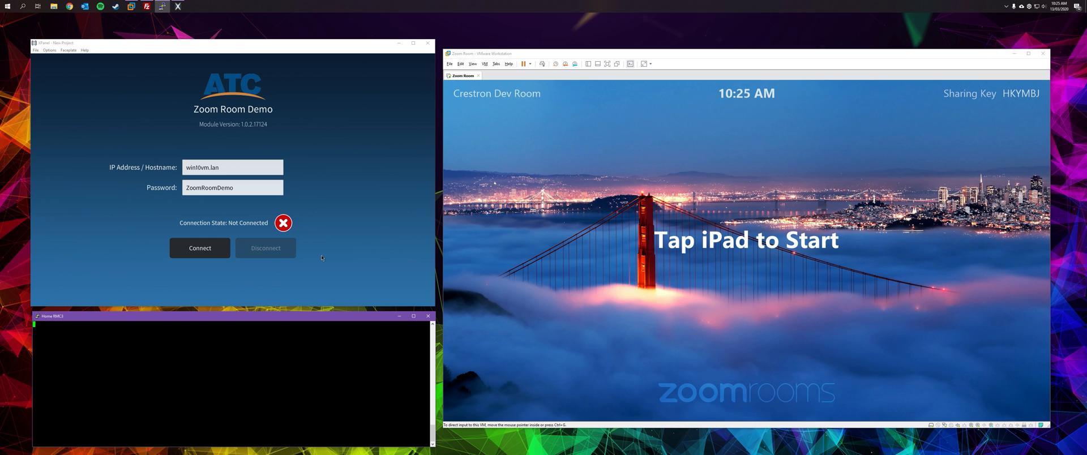
Step: Connect the panel to the Zoom Room, landing on the Meet Now contact list
{"action": "left_click", "coordinate": [199, 248]}
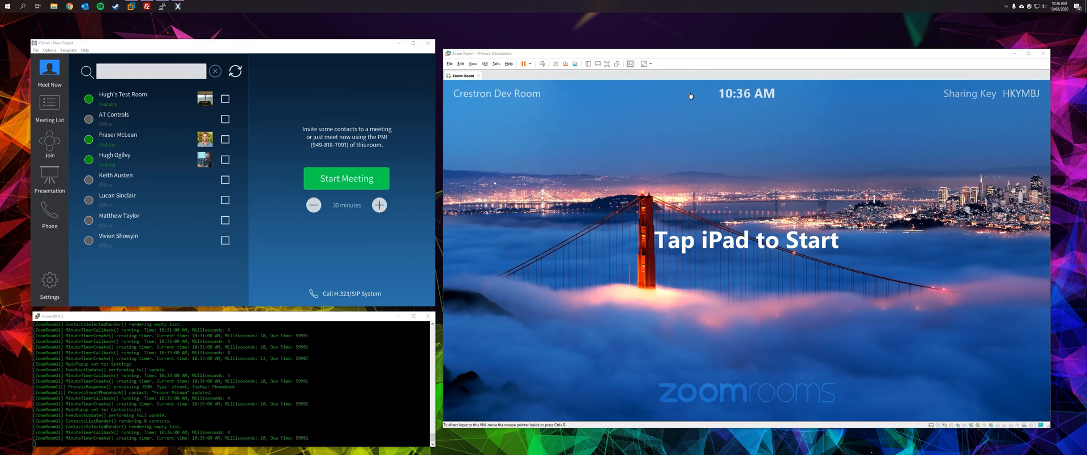
{"action": "mouse_move", "coordinate": [646, 168]}
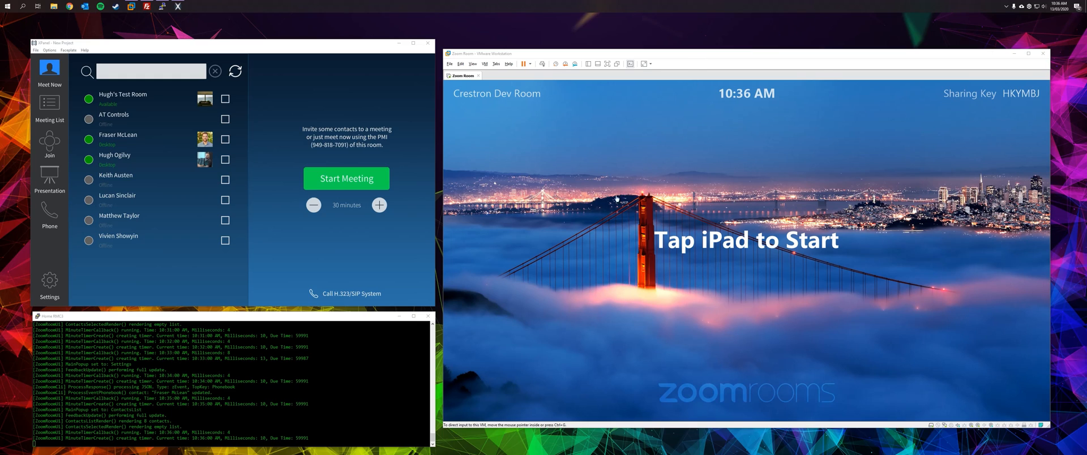
{"action": "mouse_move", "coordinate": [559, 226]}
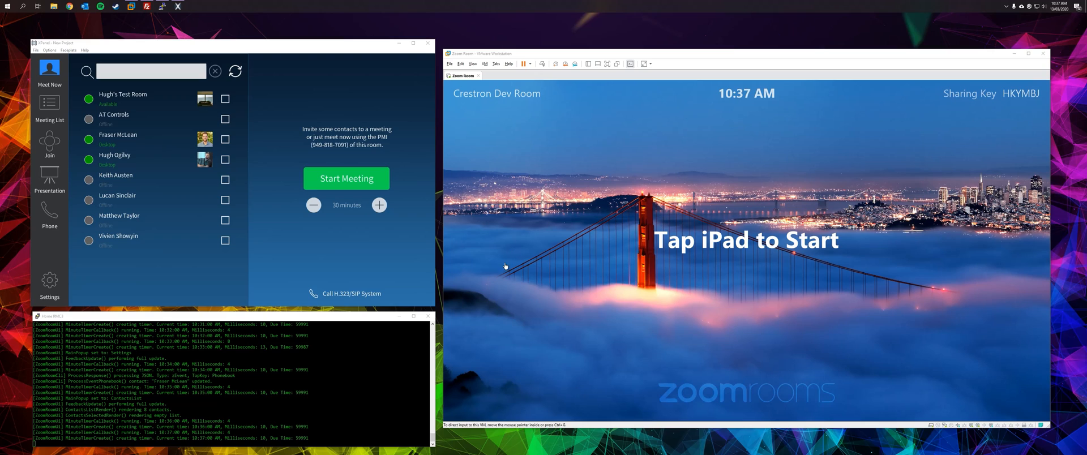
{"action": "mouse_move", "coordinate": [75, 115]}
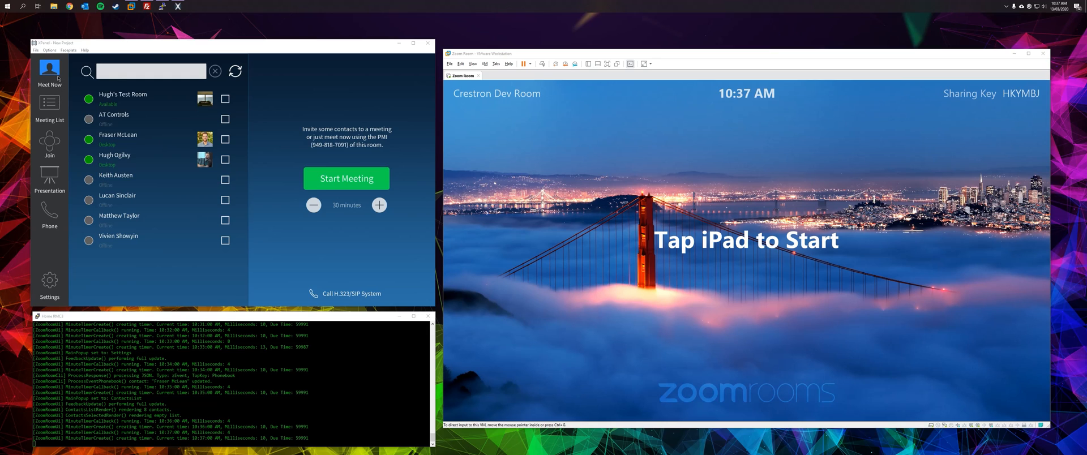
Step: Browse the Meeting List, Join-by-ID keypad, Presentation options and Phone dialler pages in turn
{"action": "left_click", "coordinate": [48, 111]}
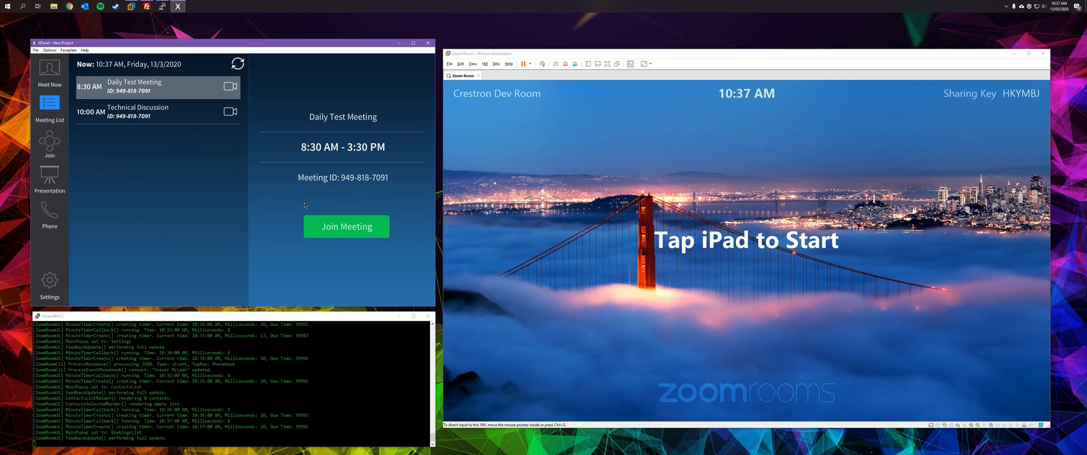
{"action": "mouse_move", "coordinate": [224, 205]}
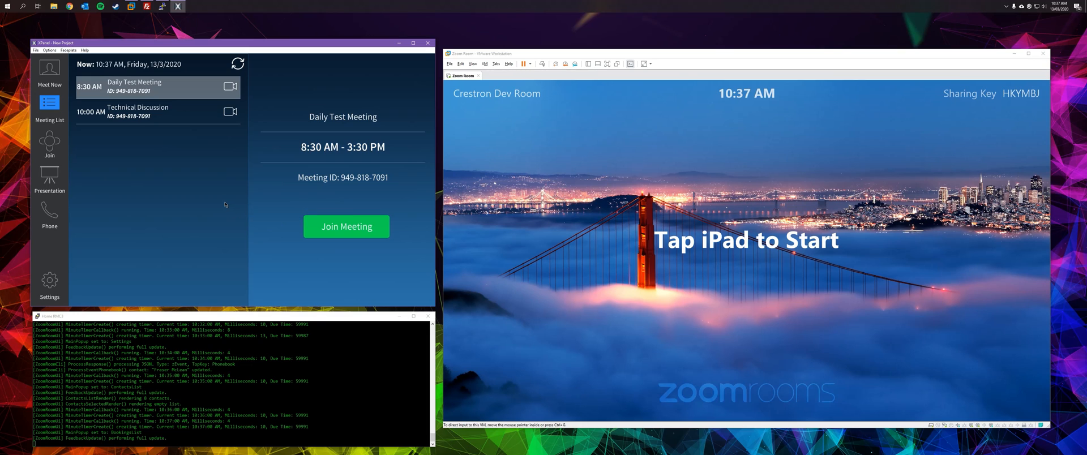
{"action": "mouse_move", "coordinate": [210, 213]}
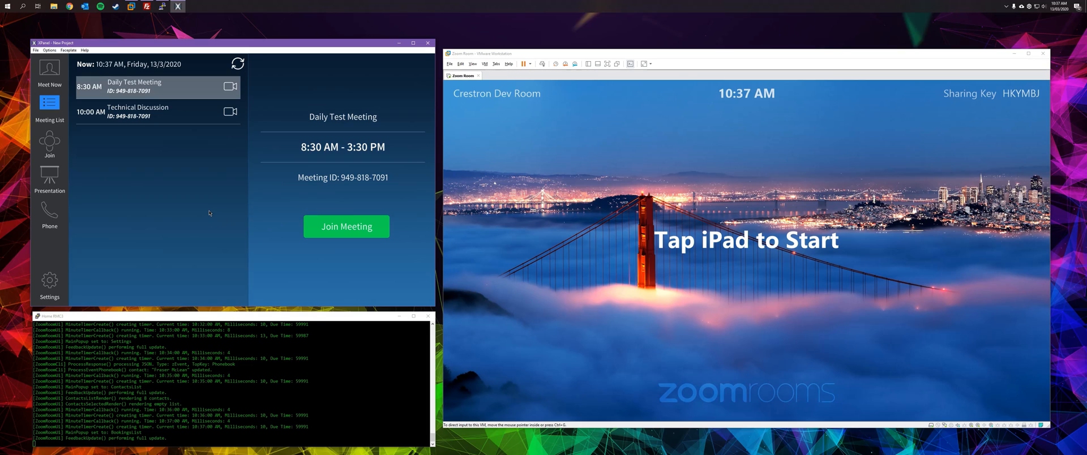
{"action": "left_click", "coordinate": [49, 144]}
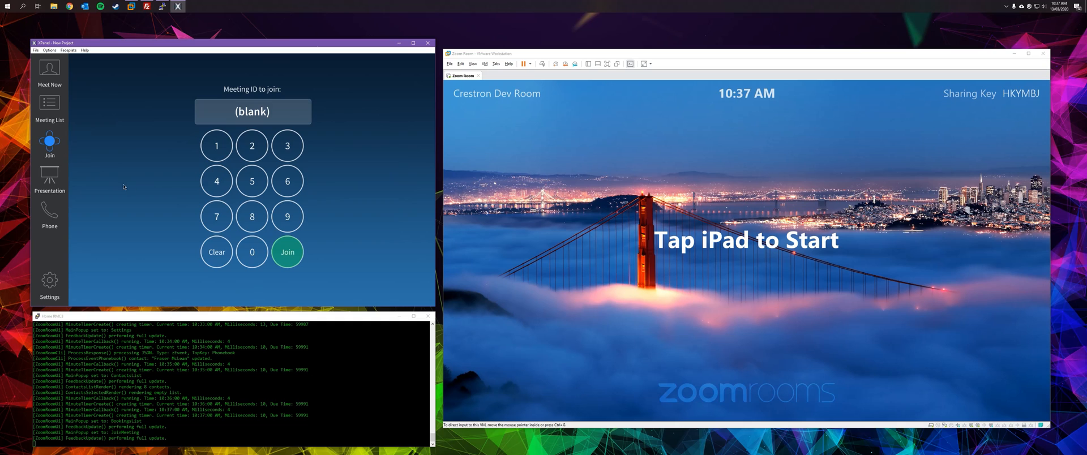
{"action": "mouse_move", "coordinate": [230, 218]}
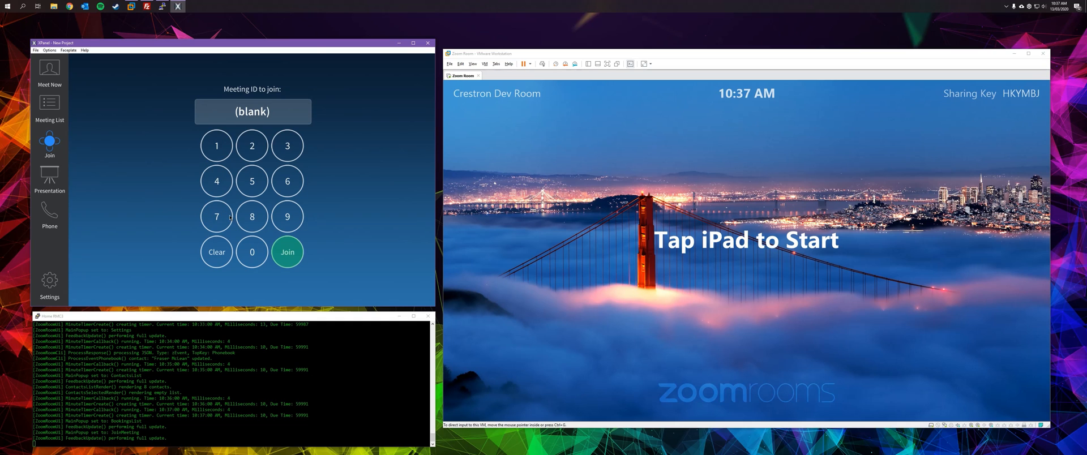
{"action": "mouse_move", "coordinate": [56, 190]}
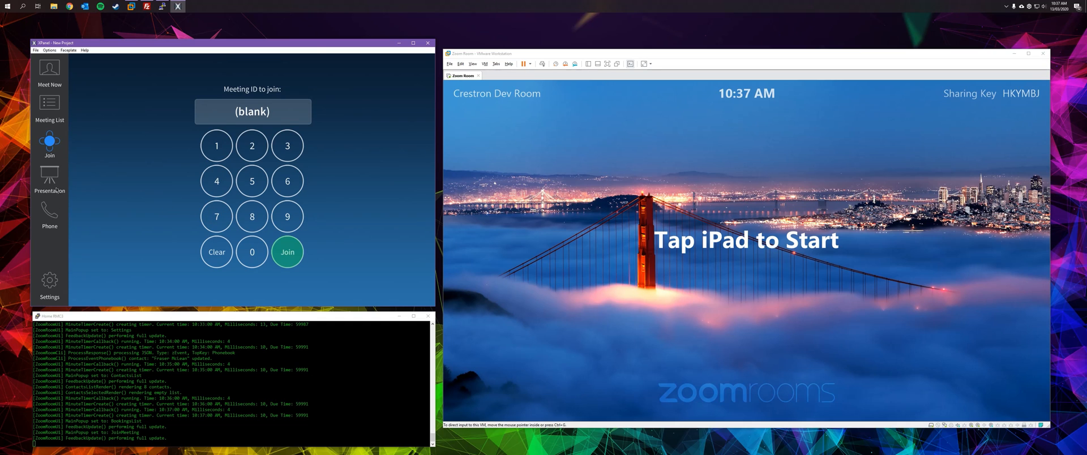
{"action": "left_click", "coordinate": [49, 179]}
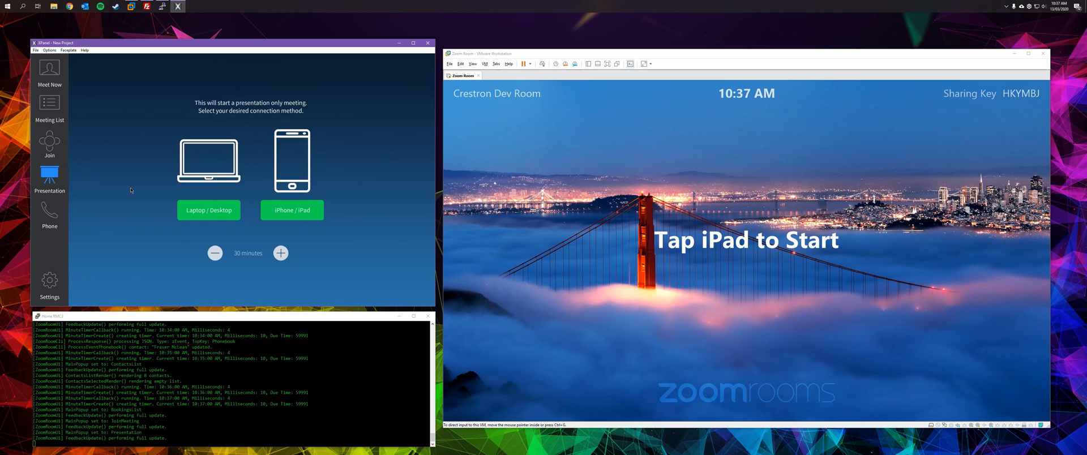
{"action": "mouse_move", "coordinate": [56, 221]}
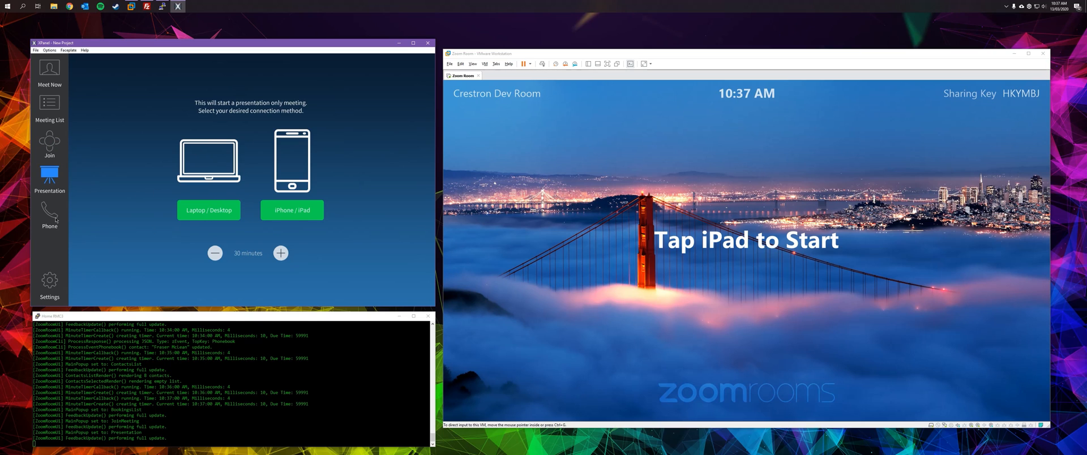
{"action": "left_click", "coordinate": [49, 216]}
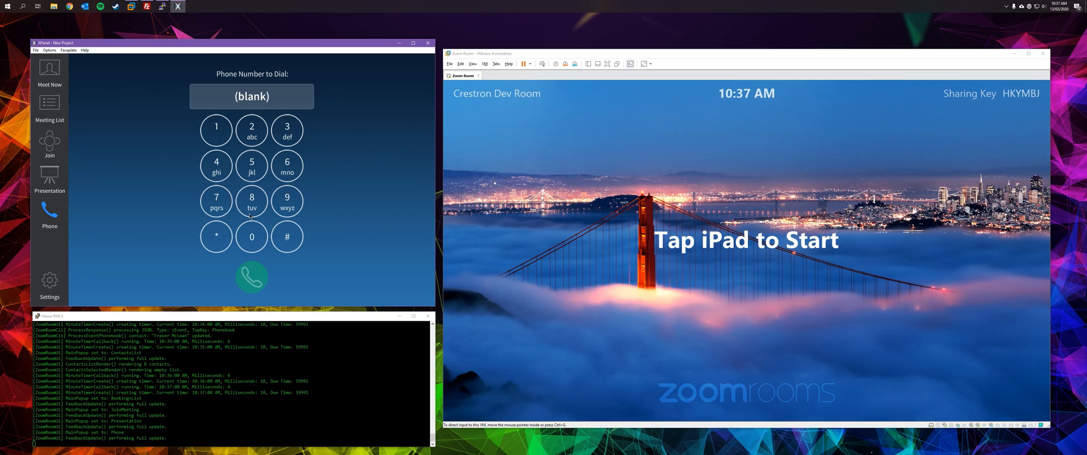
{"action": "mouse_move", "coordinate": [215, 237]}
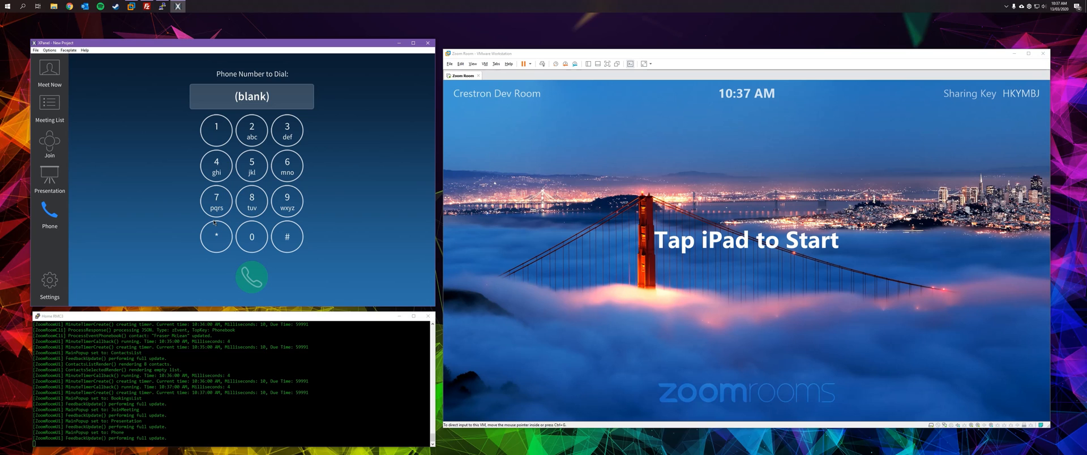
Step: Lower the room's Audio Input Level from 85 to 67 in Settings, then return to Meet Now
{"action": "left_click", "coordinate": [49, 284]}
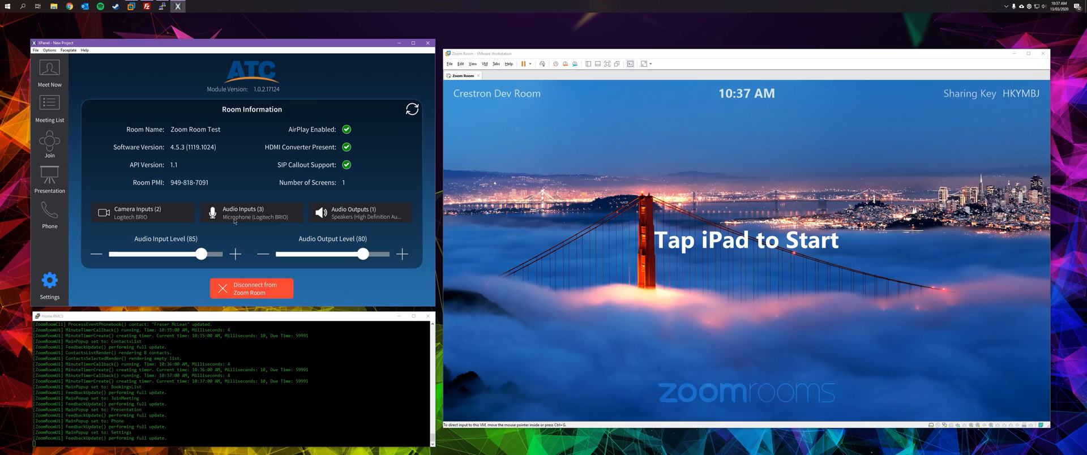
{"action": "mouse_move", "coordinate": [267, 209]}
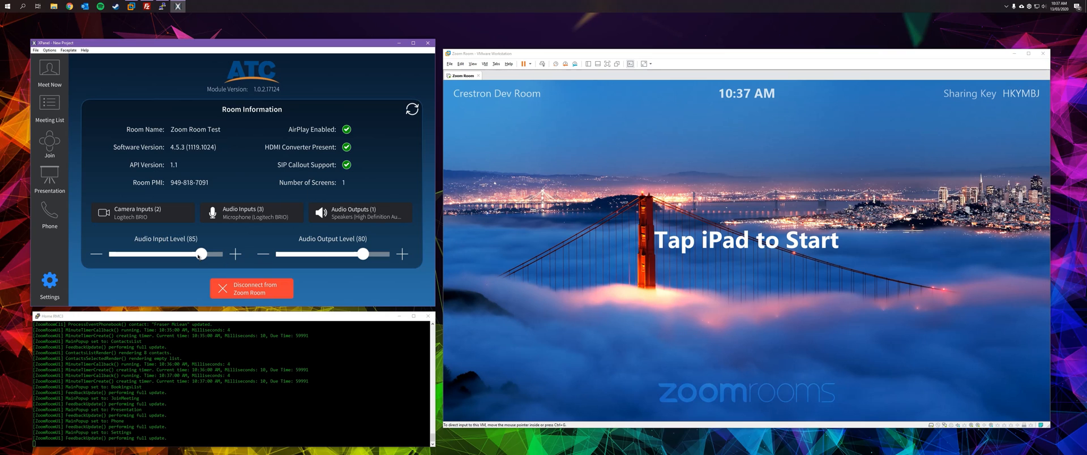
{"action": "left_click_drag", "start_coordinate": [199, 255], "coordinate": [183, 255]}
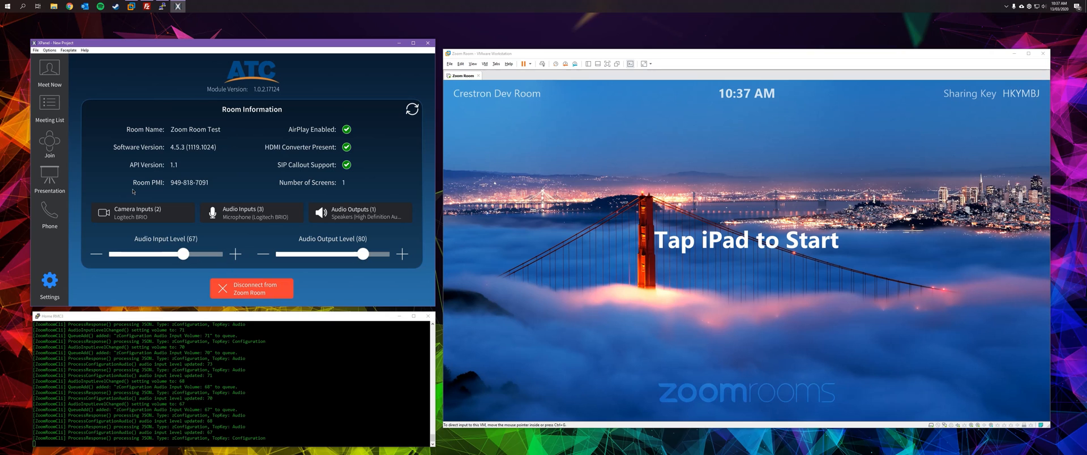
{"action": "left_click", "coordinate": [49, 72]}
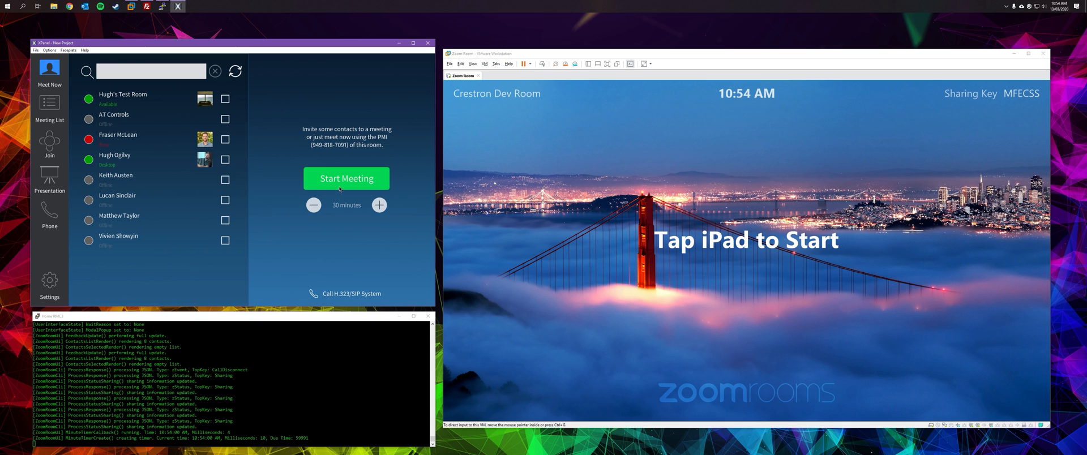
{"action": "mouse_move", "coordinate": [380, 153]}
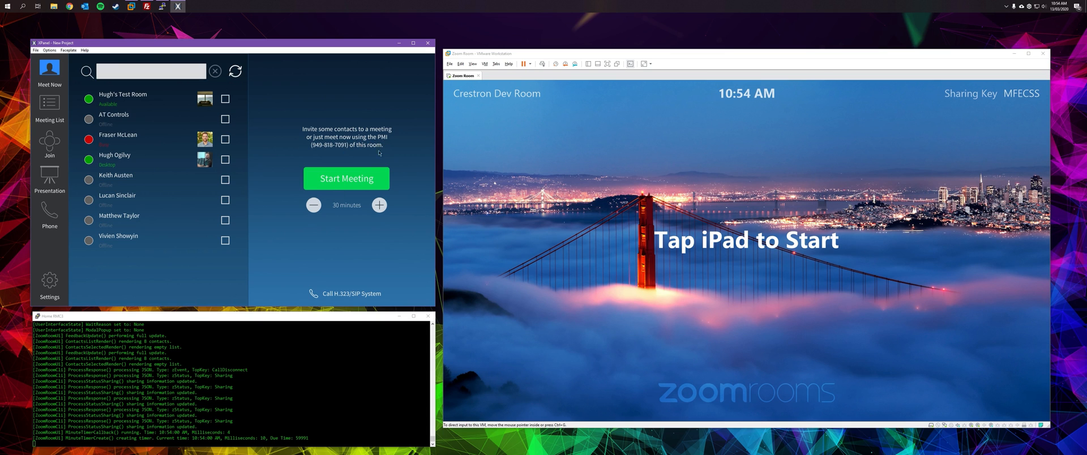
Step: Start an instant meeting, mute the room microphone, and view then dismiss the laptop sharing instructions
{"action": "left_click", "coordinate": [347, 178]}
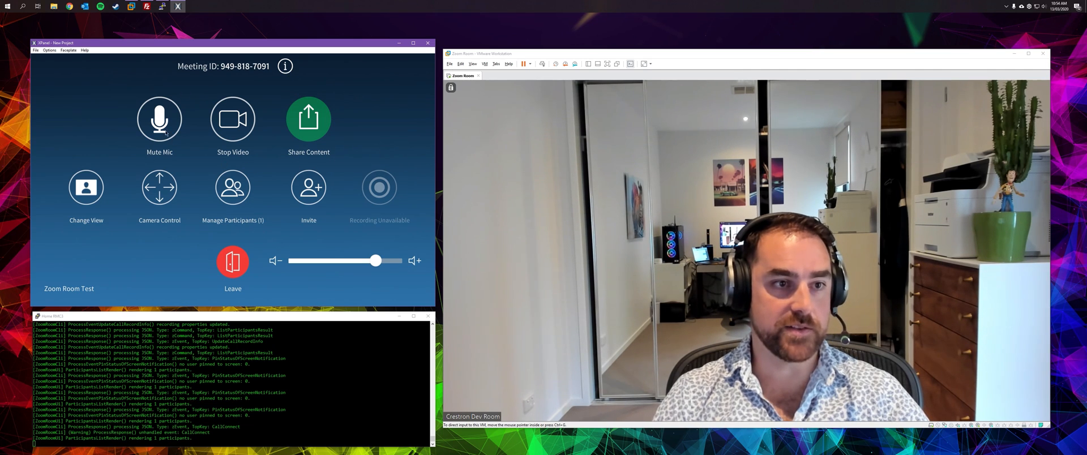
{"action": "left_click", "coordinate": [158, 118]}
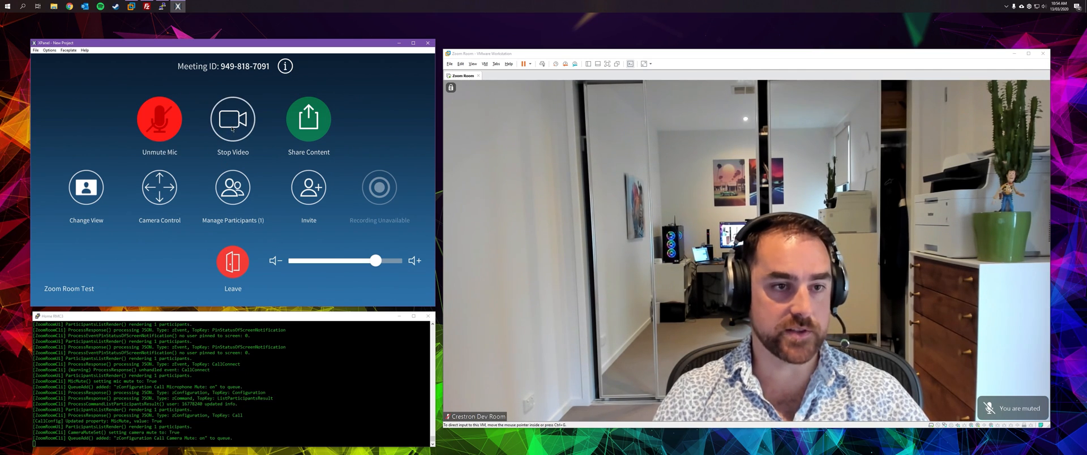
{"action": "left_click", "coordinate": [308, 118]}
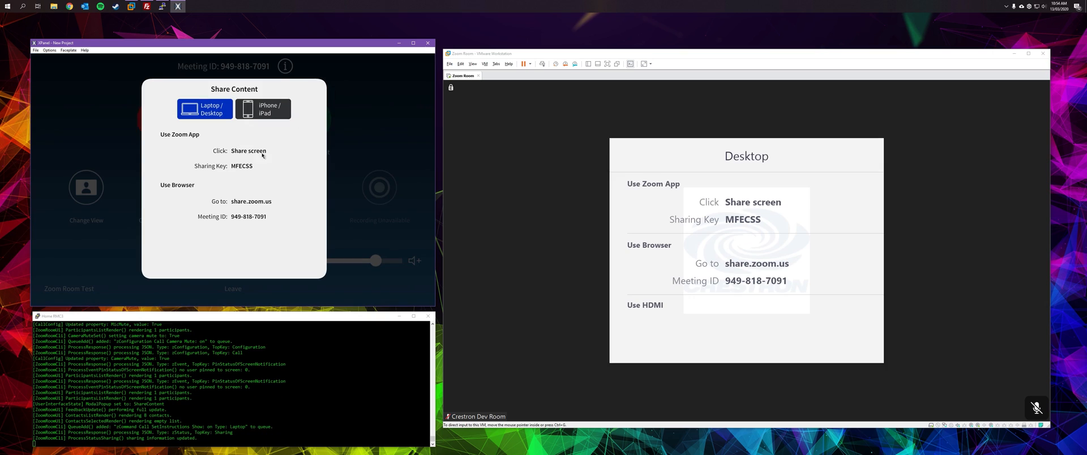
{"action": "left_click", "coordinate": [205, 109]}
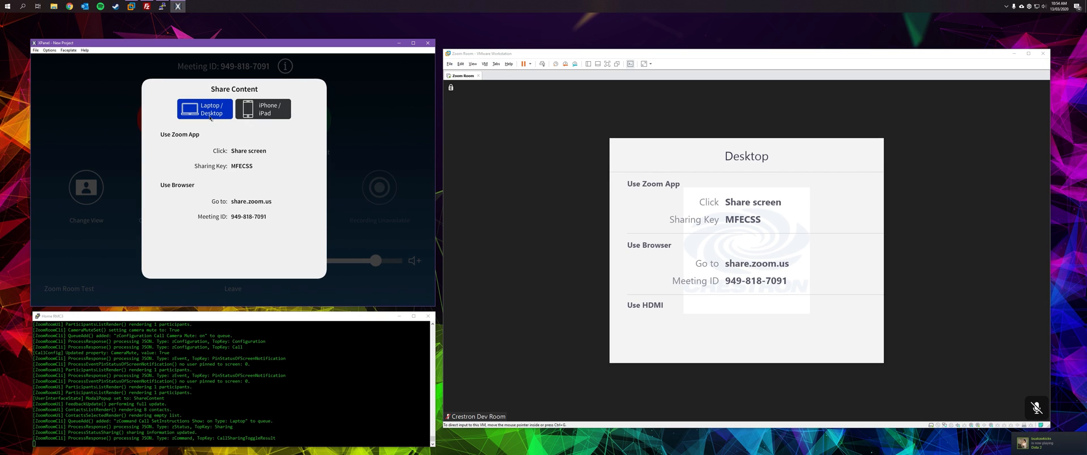
{"action": "left_click", "coordinate": [263, 109]}
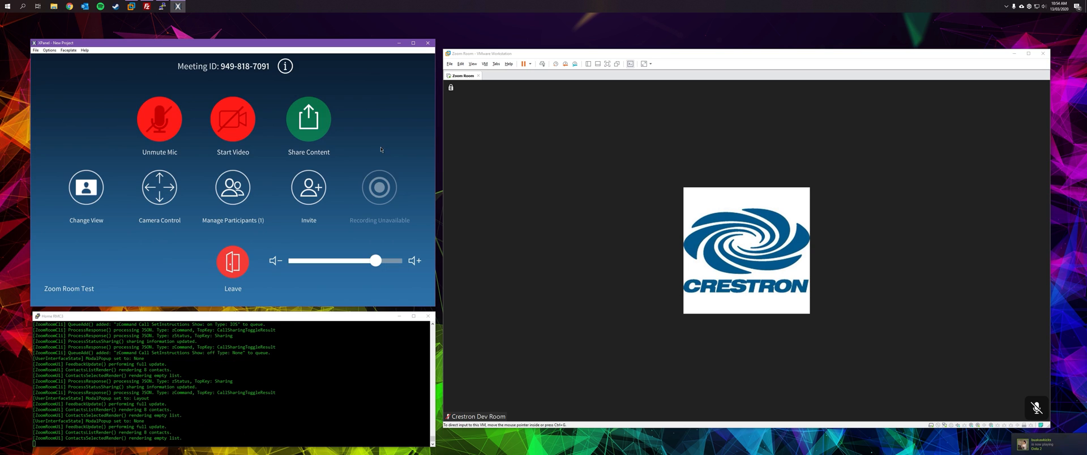
{"action": "left_click", "coordinate": [159, 187]}
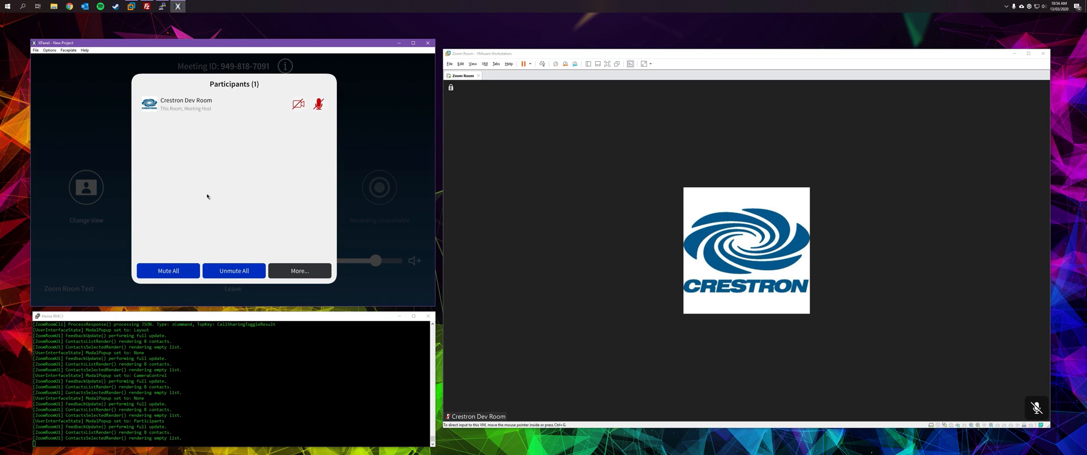
{"action": "mouse_move", "coordinate": [371, 128]}
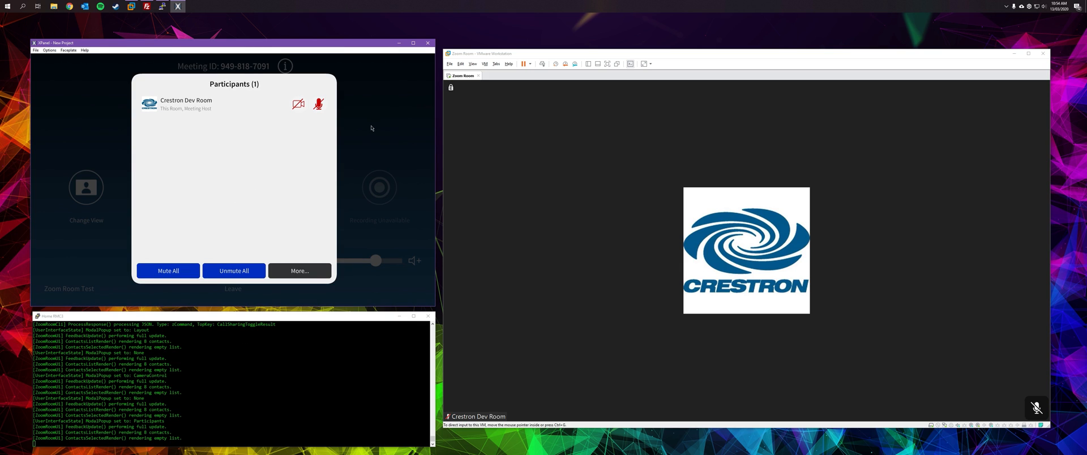
{"action": "left_click", "coordinate": [299, 271]}
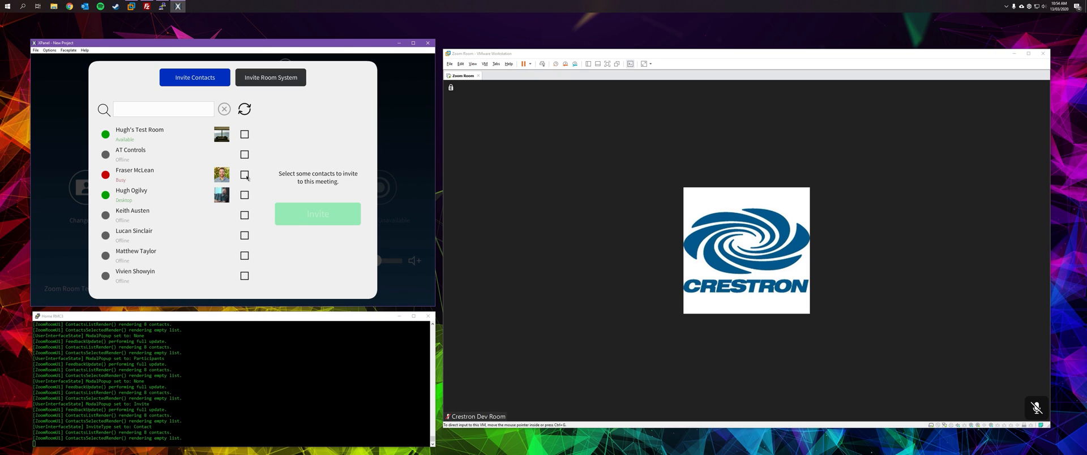
{"action": "left_click", "coordinate": [245, 175]}
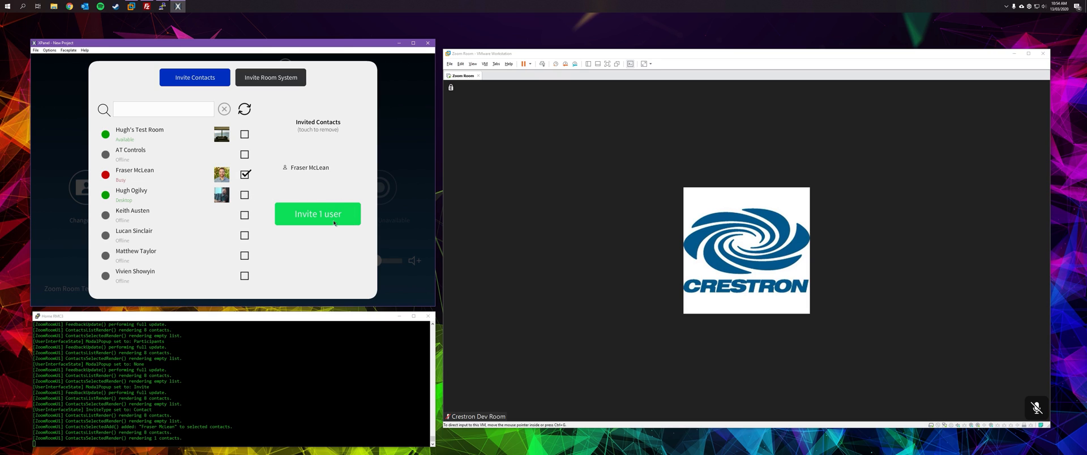
{"action": "left_click", "coordinate": [317, 213]}
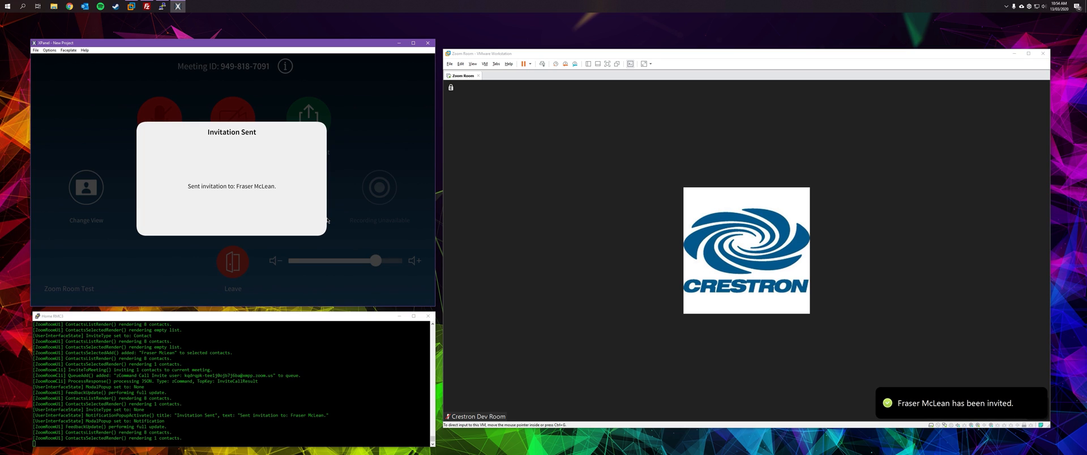
{"action": "mouse_move", "coordinate": [397, 124]}
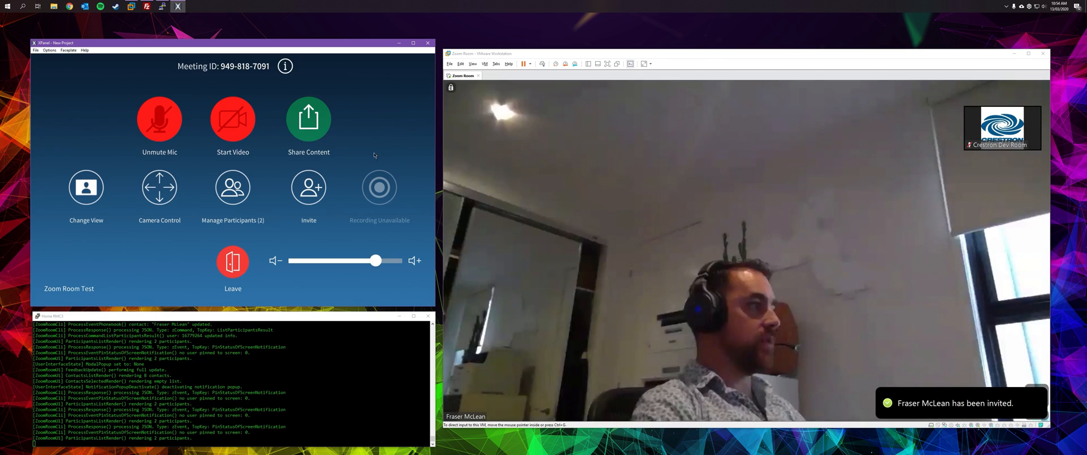
Step: Mute all participants and turn on the room's video
{"action": "left_click", "coordinate": [232, 188]}
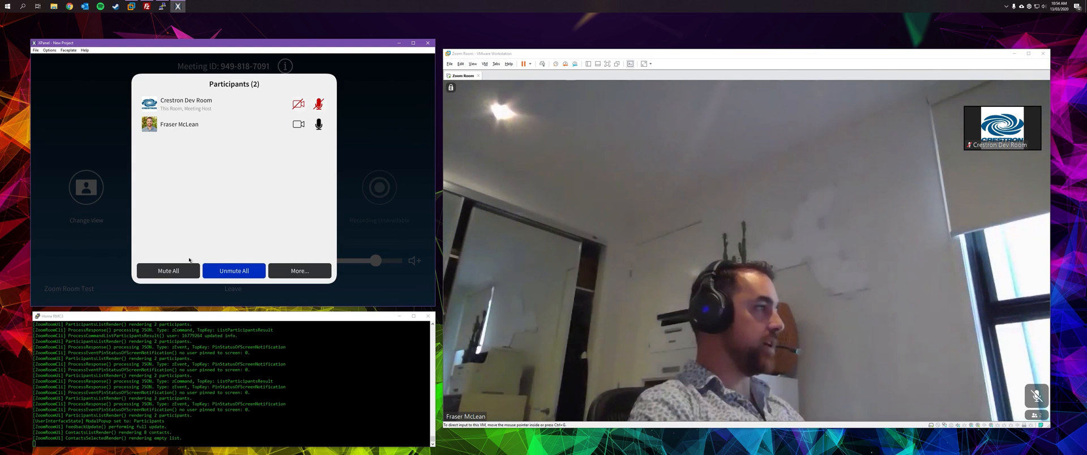
{"action": "left_click", "coordinate": [168, 270]}
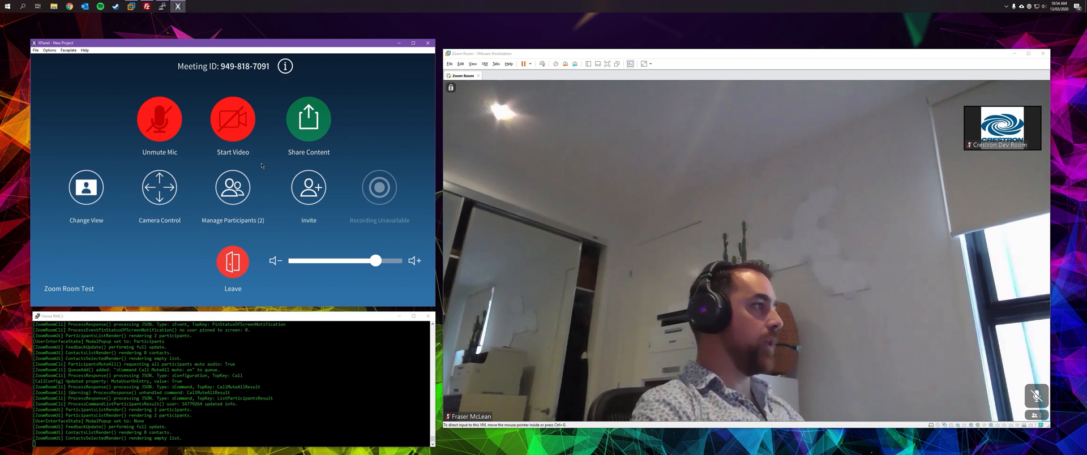
{"action": "left_click", "coordinate": [232, 118]}
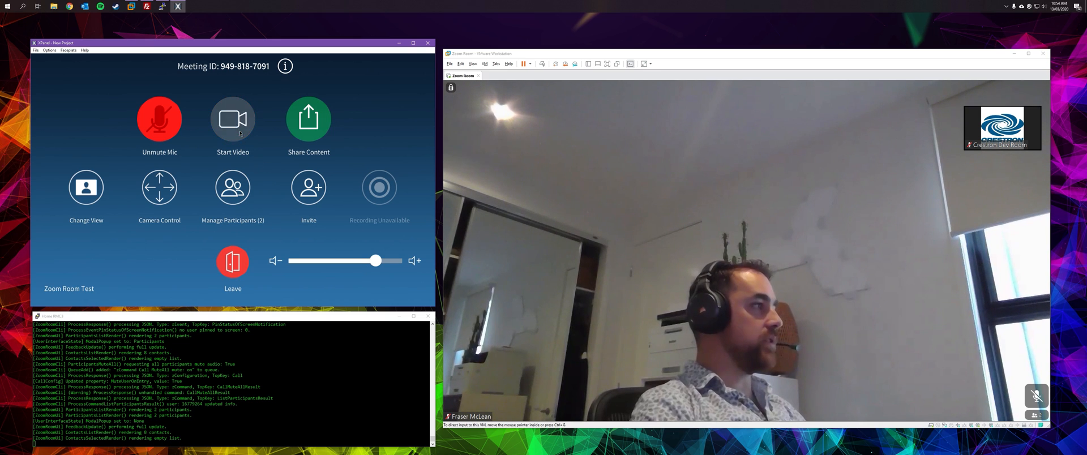
{"action": "left_click", "coordinate": [233, 118]}
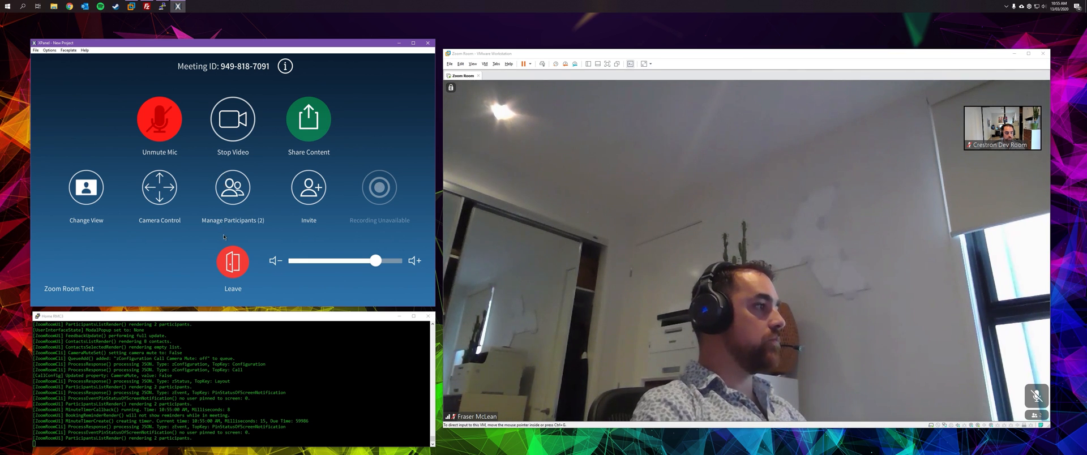
Step: Leave the meeting and show today's scheduled meetings
{"action": "left_click", "coordinate": [232, 265]}
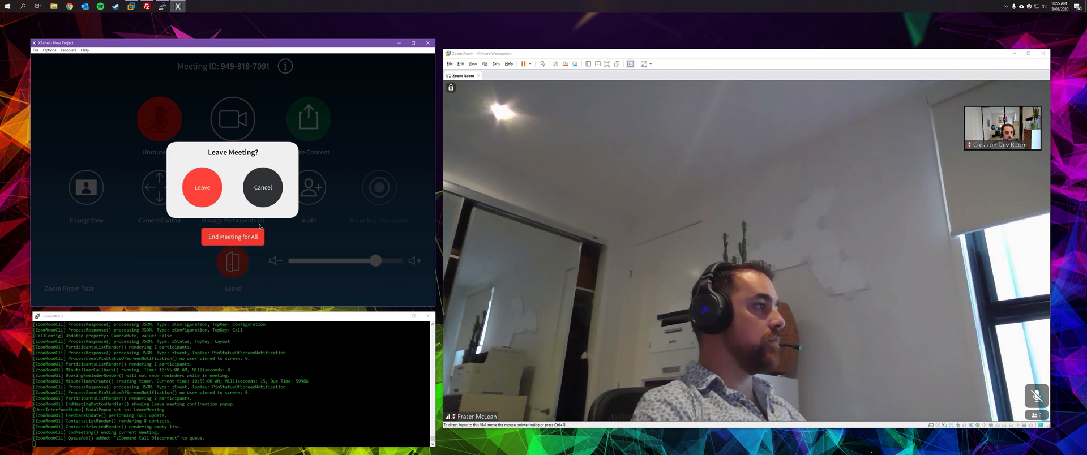
{"action": "left_click", "coordinate": [201, 187]}
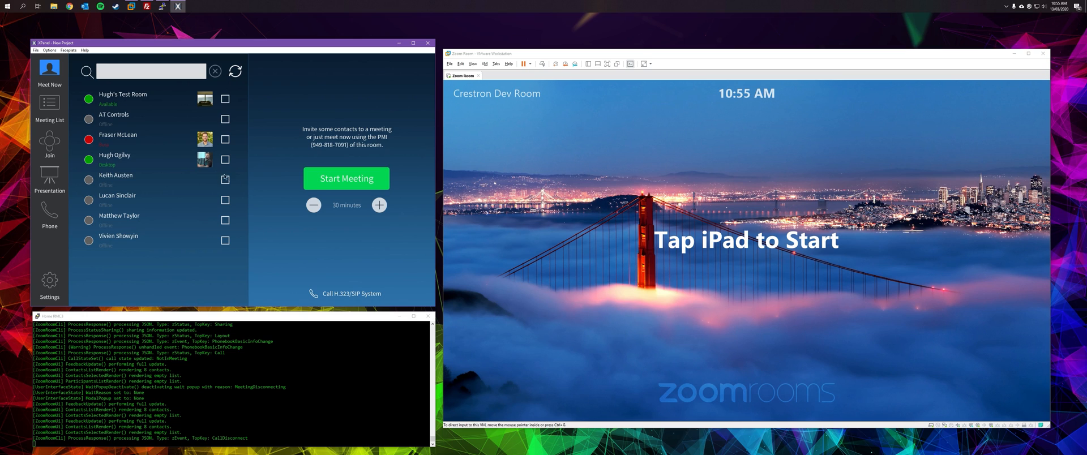
{"action": "left_click", "coordinate": [48, 106]}
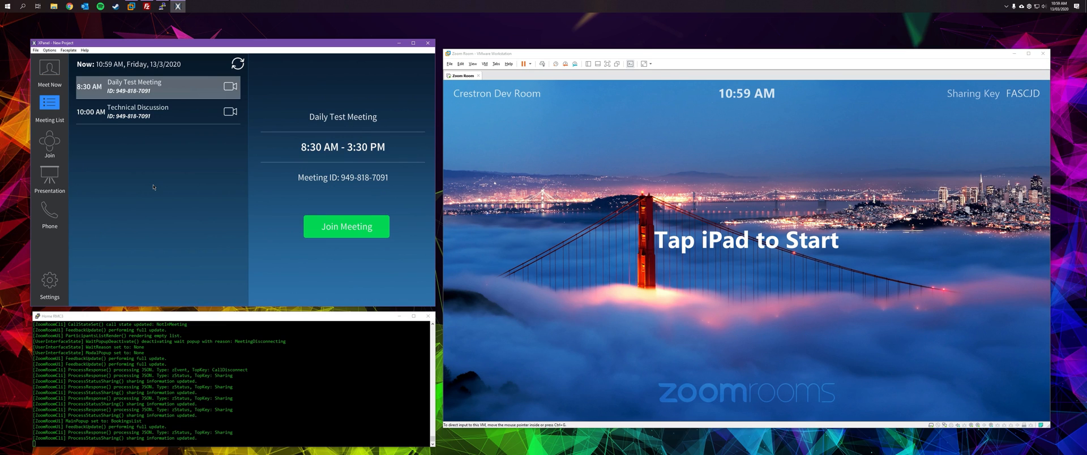
{"action": "mouse_move", "coordinate": [150, 188]}
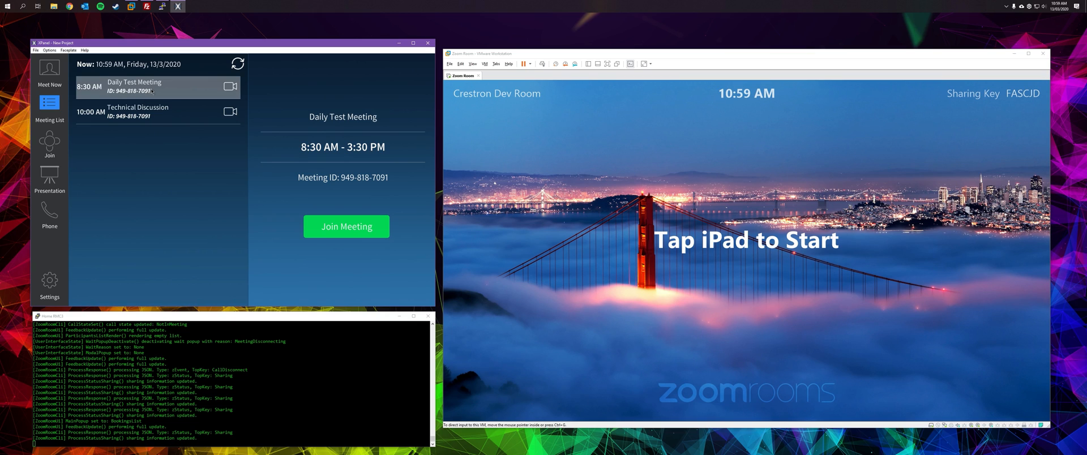
{"action": "mouse_move", "coordinate": [191, 109]}
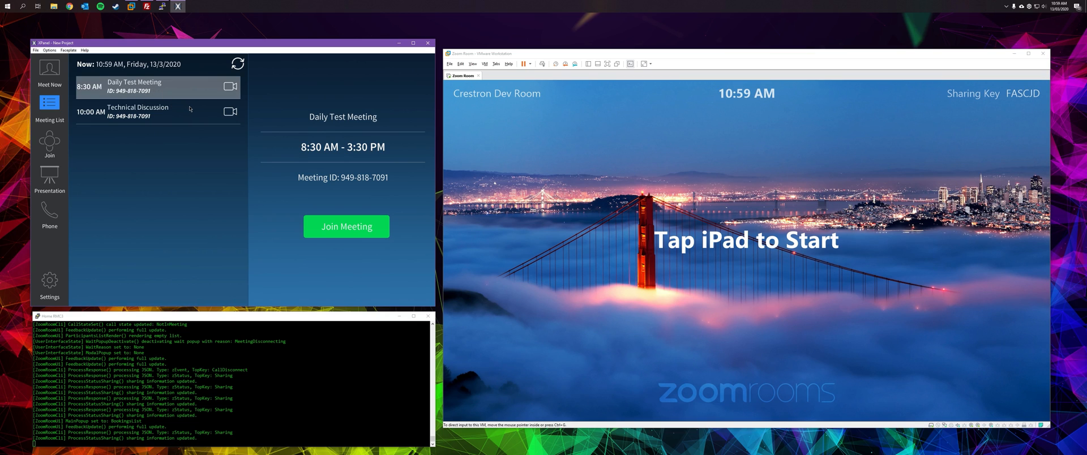
{"action": "mouse_move", "coordinate": [239, 103]}
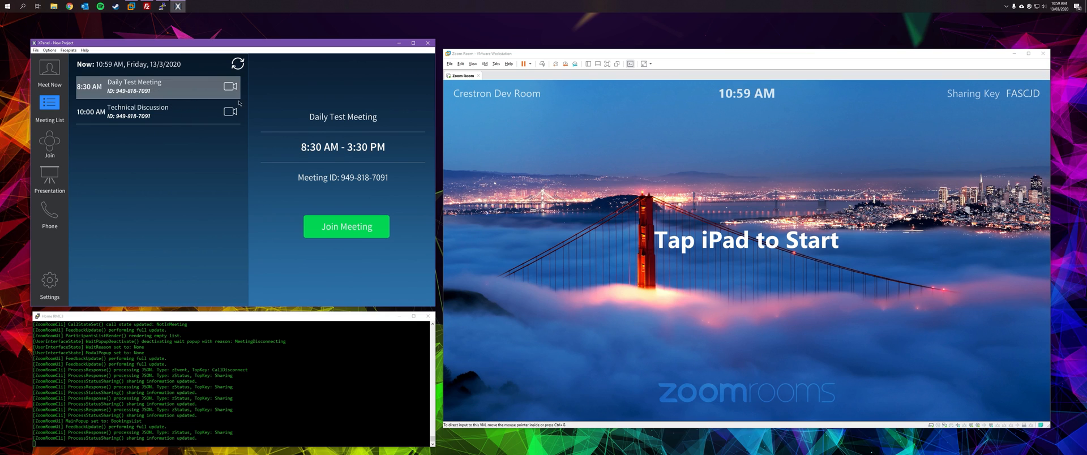
{"action": "mouse_move", "coordinate": [351, 187]}
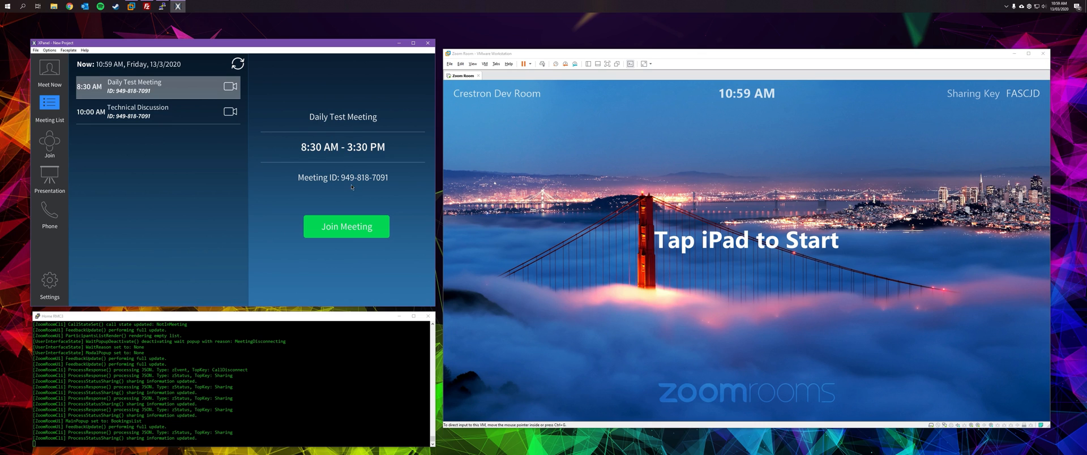
{"action": "left_click", "coordinate": [346, 227]}
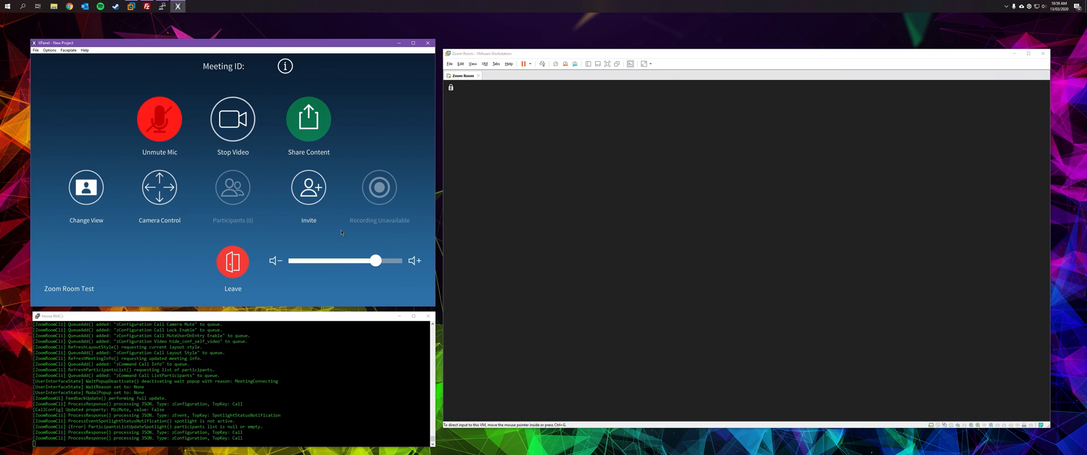
{"action": "left_click", "coordinate": [232, 119]}
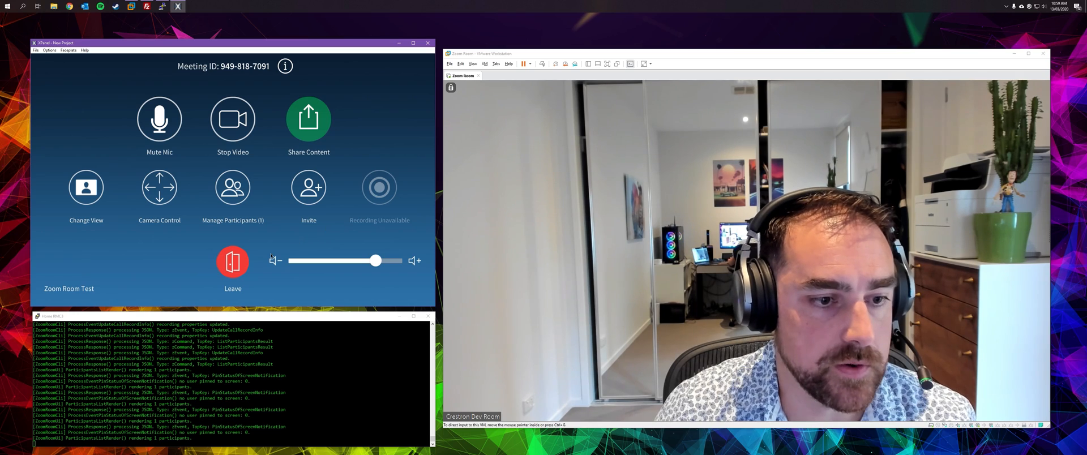
{"action": "left_click", "coordinate": [232, 262]}
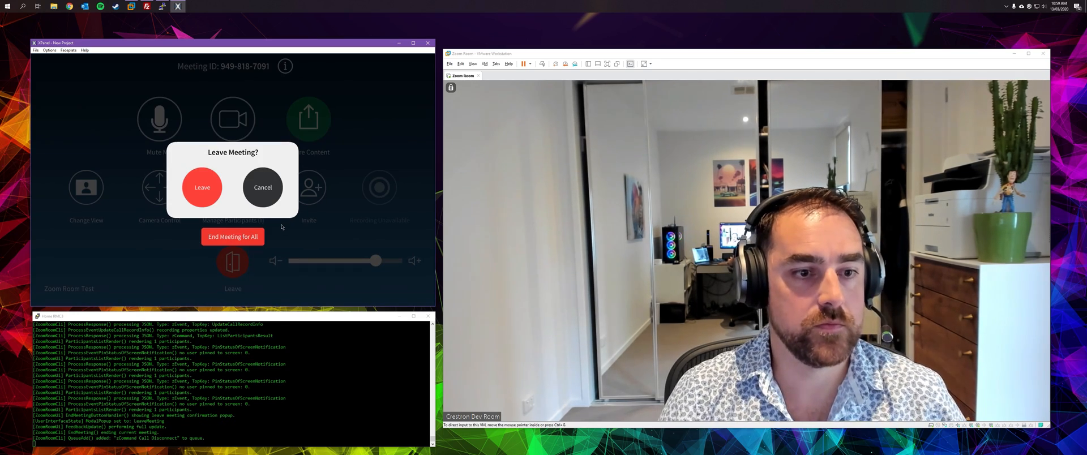
{"action": "left_click", "coordinate": [201, 187]}
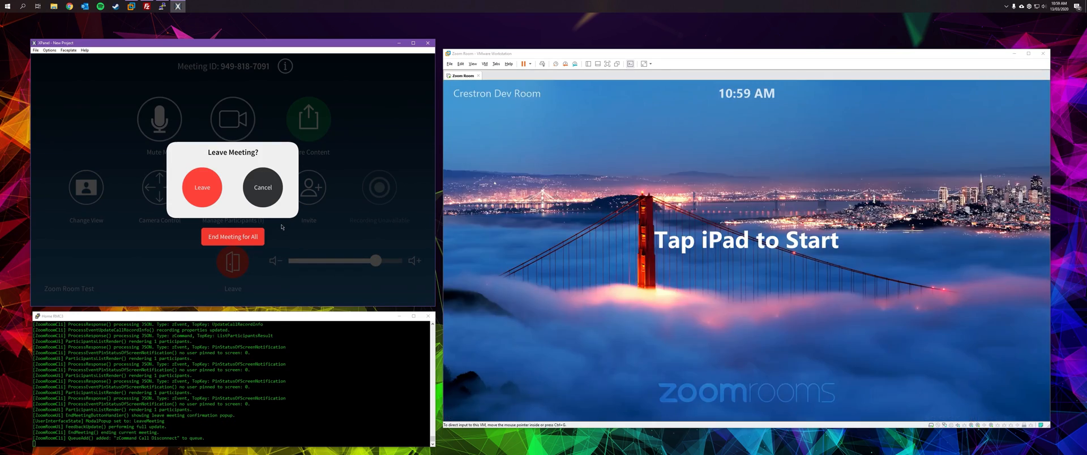
{"action": "left_click", "coordinate": [202, 187]}
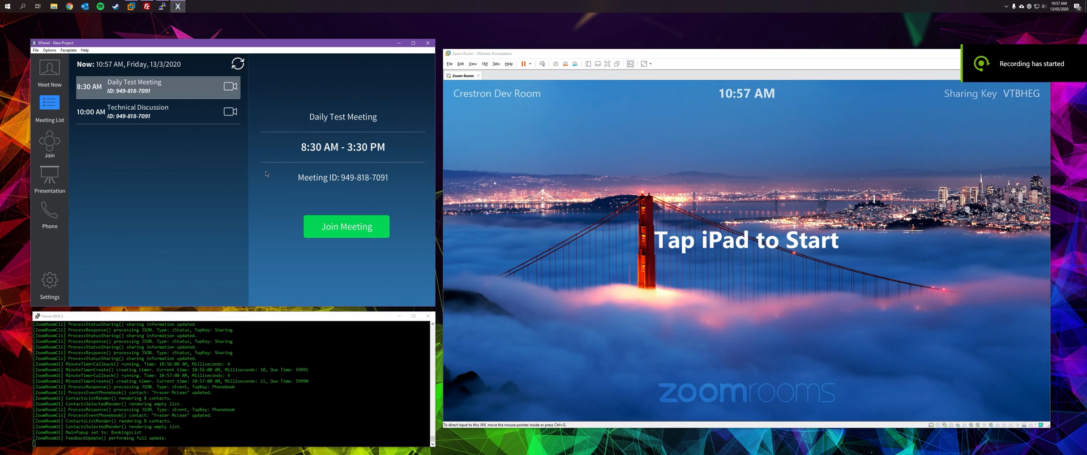
{"action": "left_click", "coordinate": [49, 141]}
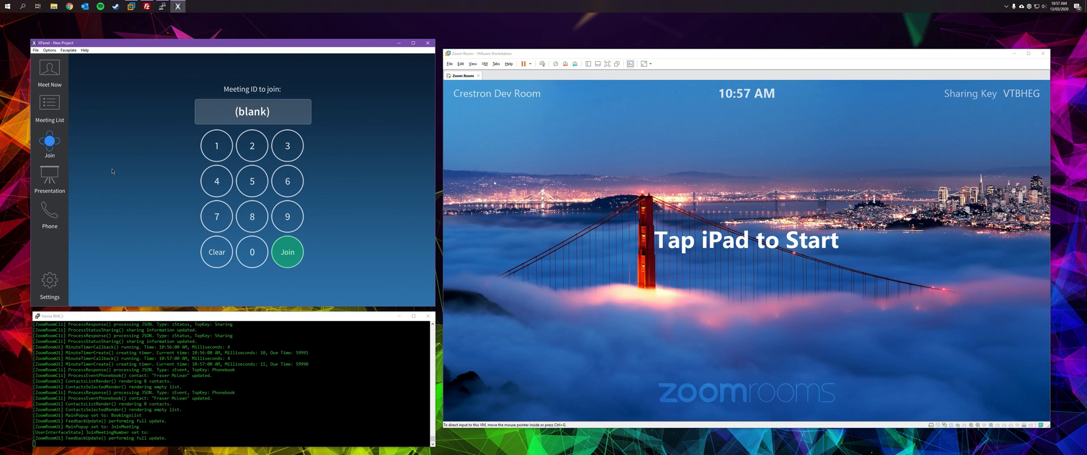
{"action": "mouse_move", "coordinate": [139, 191]}
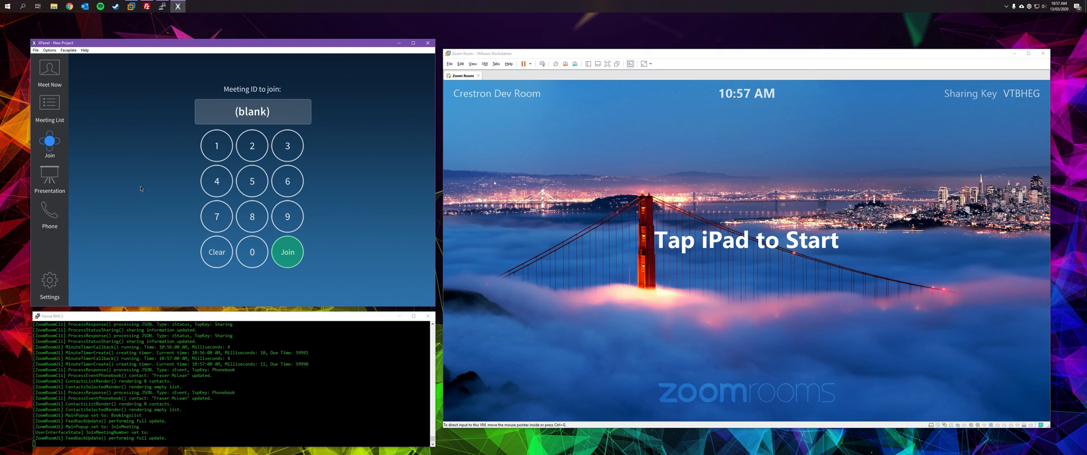
{"action": "mouse_move", "coordinate": [243, 209]}
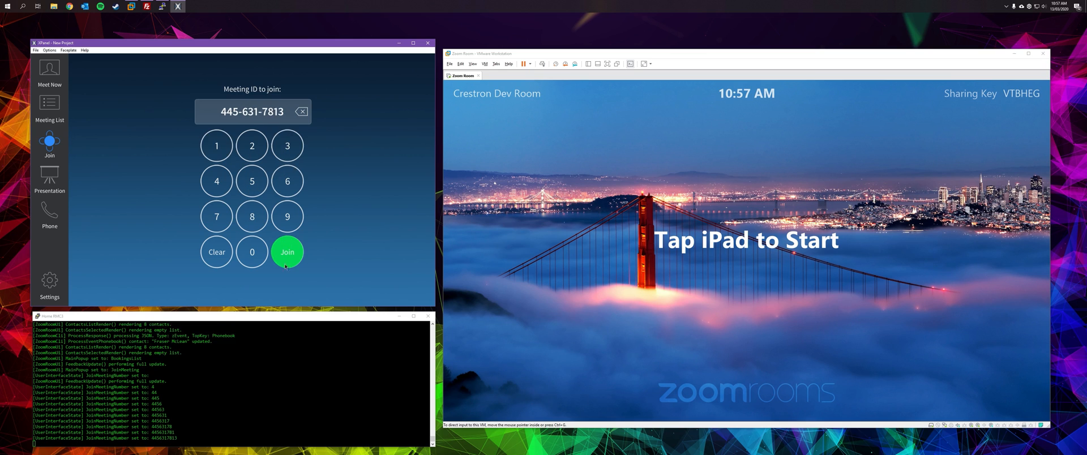
{"action": "left_click", "coordinate": [286, 251]}
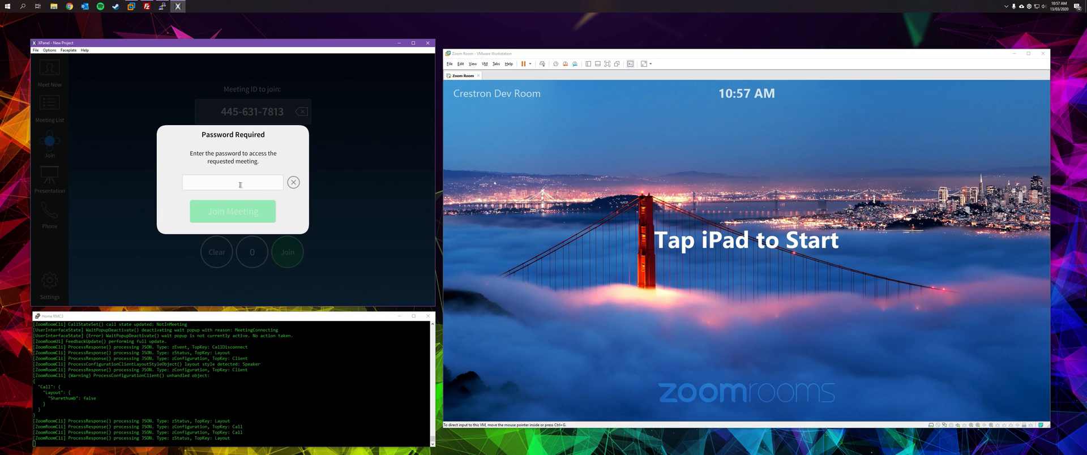
{"action": "left_click", "coordinate": [232, 182]}
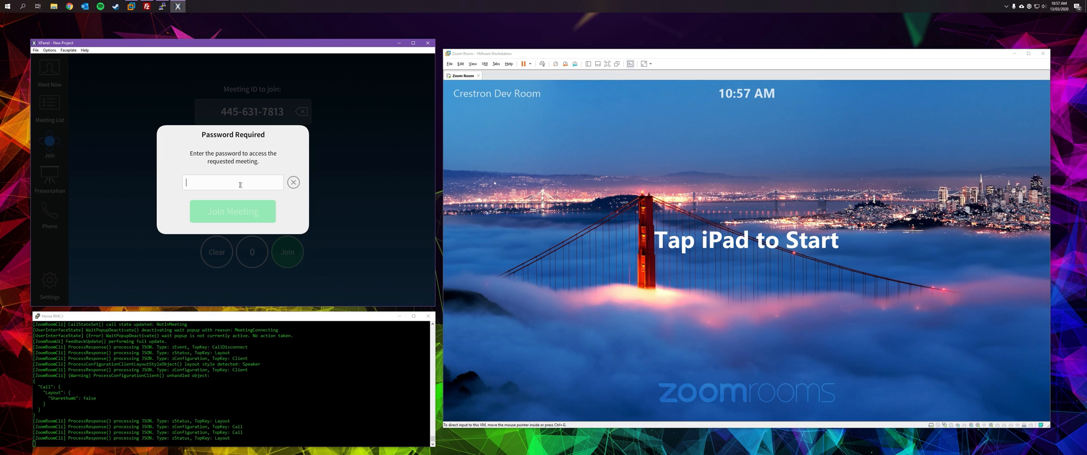
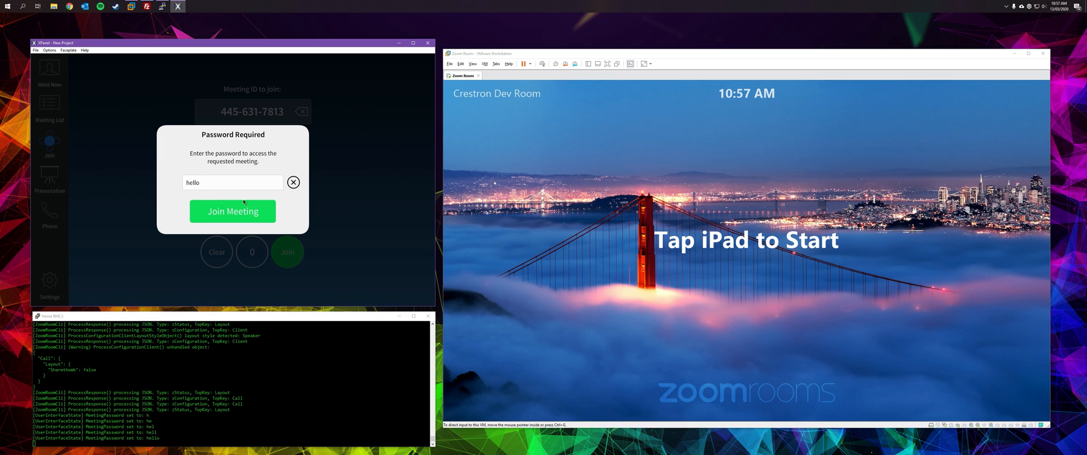
{"action": "left_click", "coordinate": [233, 212]}
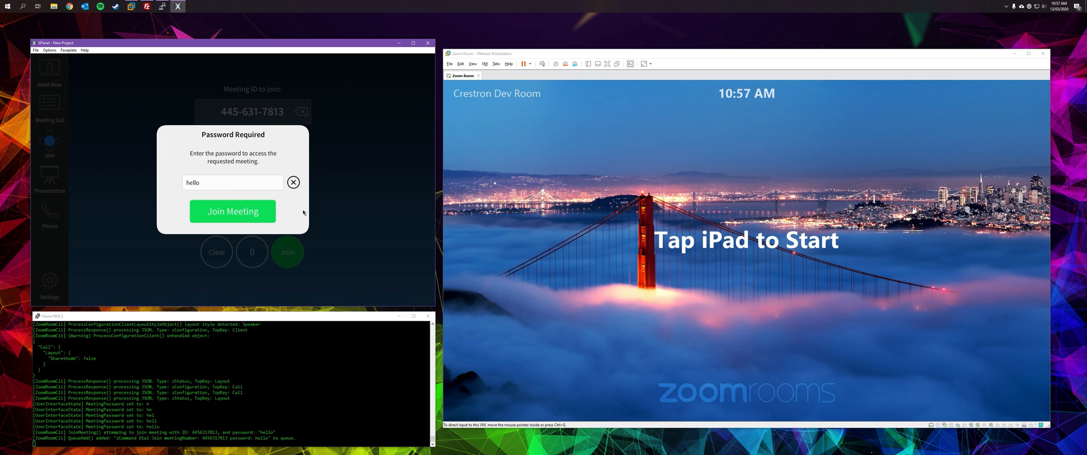
Step: Complete joining the meeting and try toggling the room microphone mute
{"action": "left_click", "coordinate": [234, 212]}
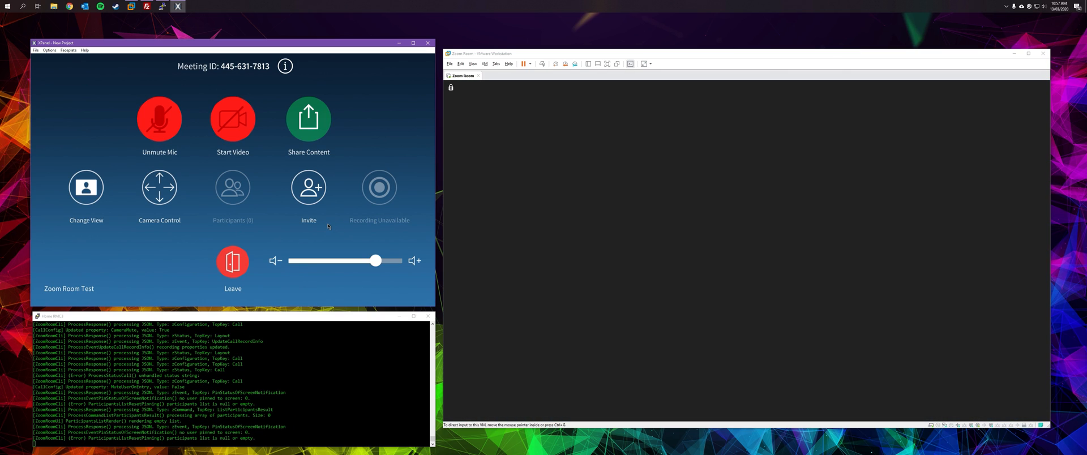
{"action": "mouse_move", "coordinate": [313, 232]}
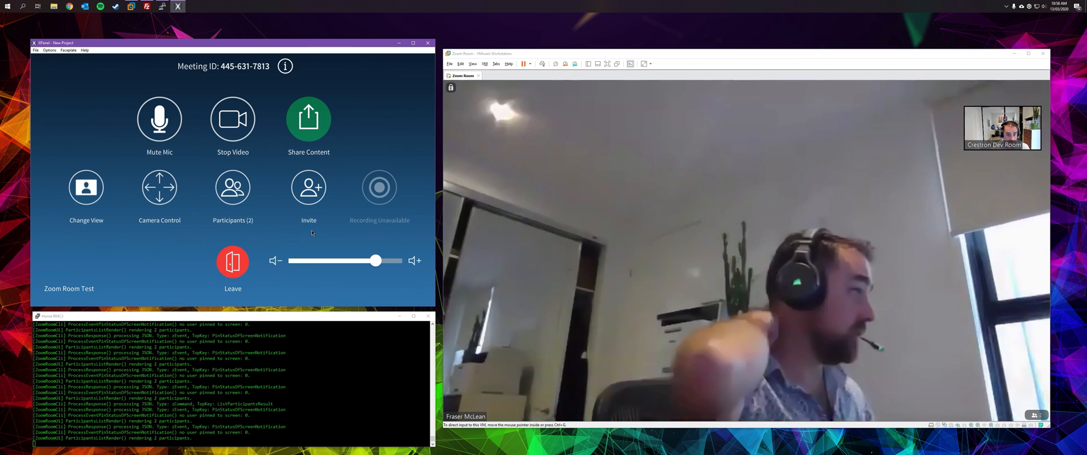
{"action": "left_click", "coordinate": [159, 118]}
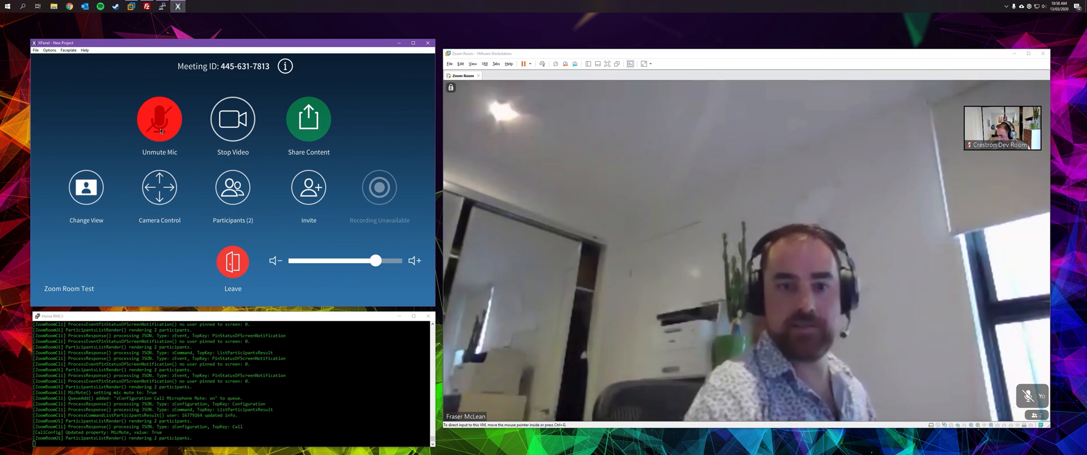
{"action": "left_click", "coordinate": [158, 119]}
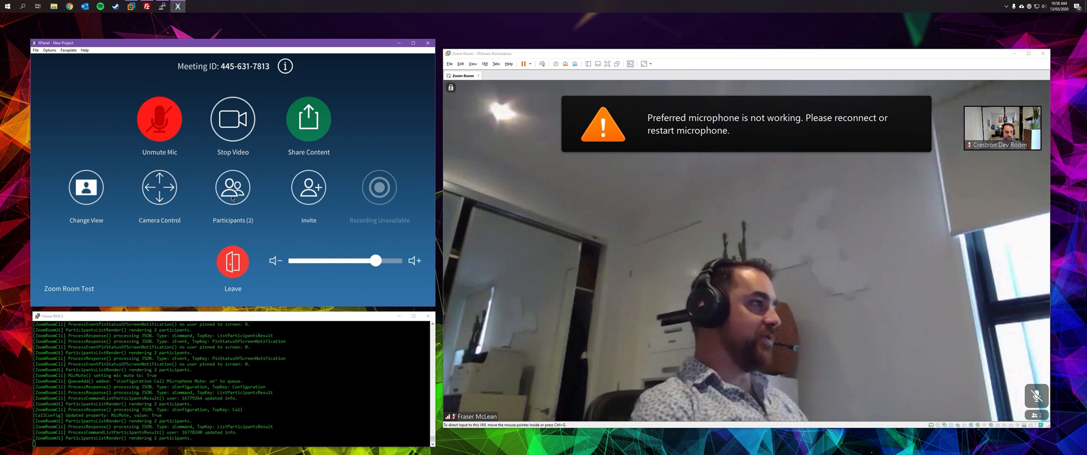
Step: Pin the Crestron Dev Room participant's video
{"action": "left_click", "coordinate": [232, 188]}
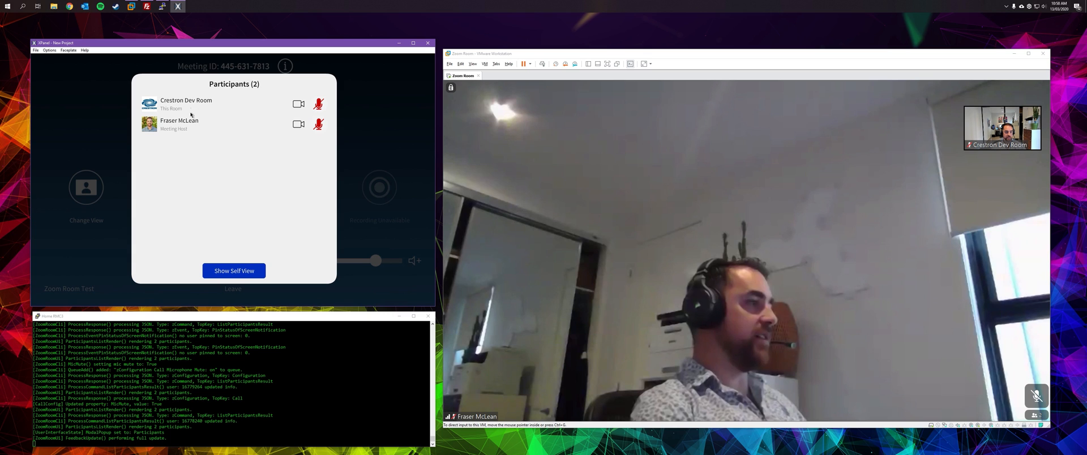
{"action": "left_click", "coordinate": [186, 104]}
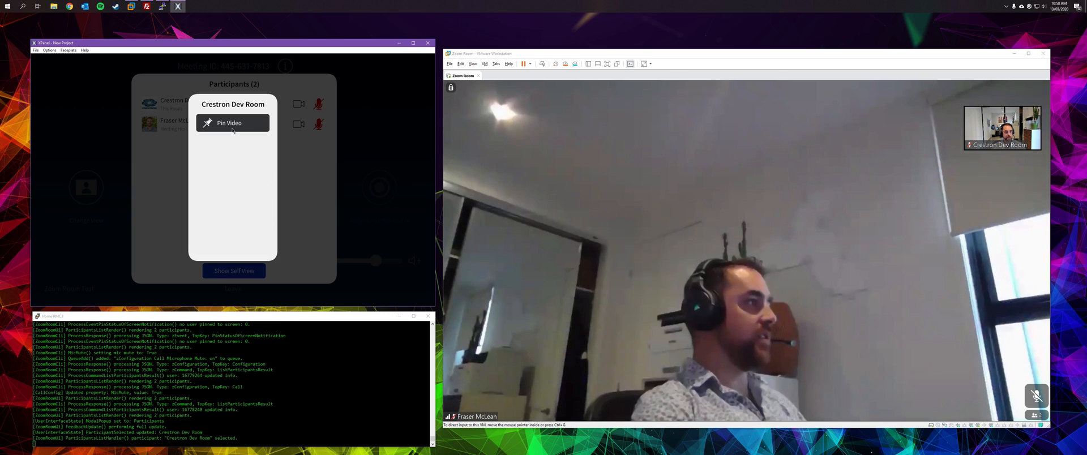
{"action": "left_click", "coordinate": [229, 122]}
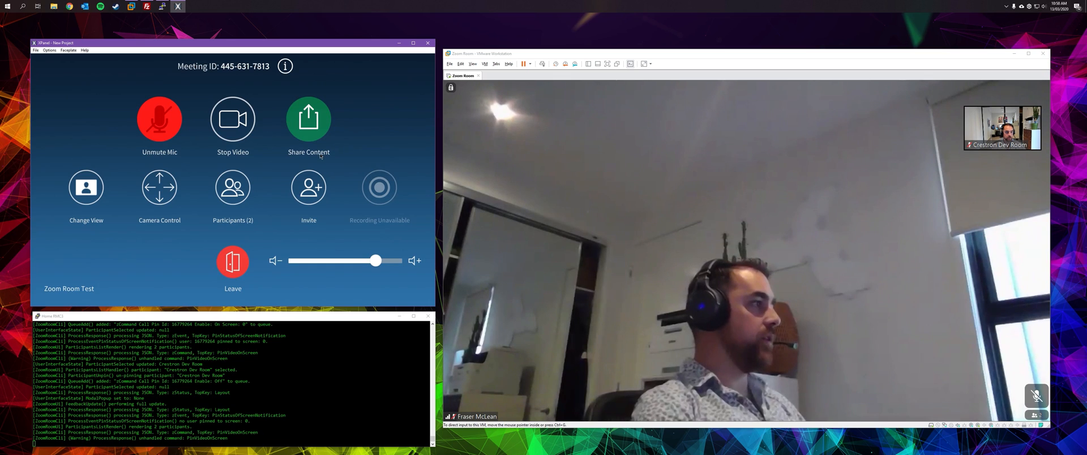
Step: Zoom the room camera in and out, pan it right, and switch to the other camera
{"action": "left_click", "coordinate": [158, 190]}
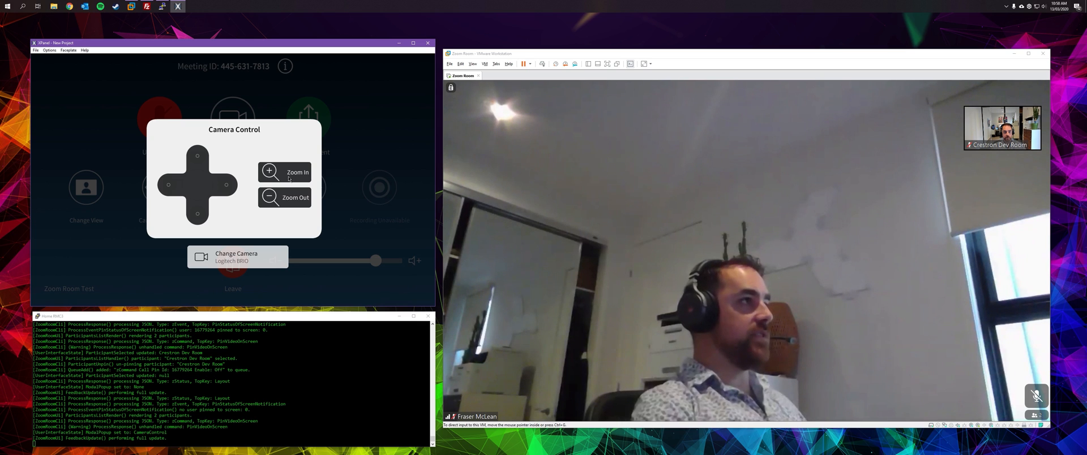
{"action": "left_click", "coordinate": [283, 198]}
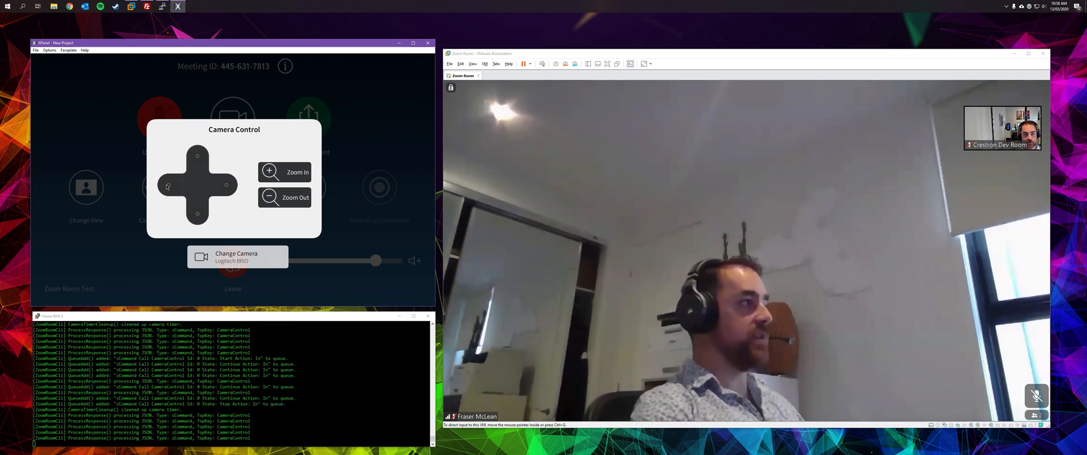
{"action": "left_click", "coordinate": [227, 184]}
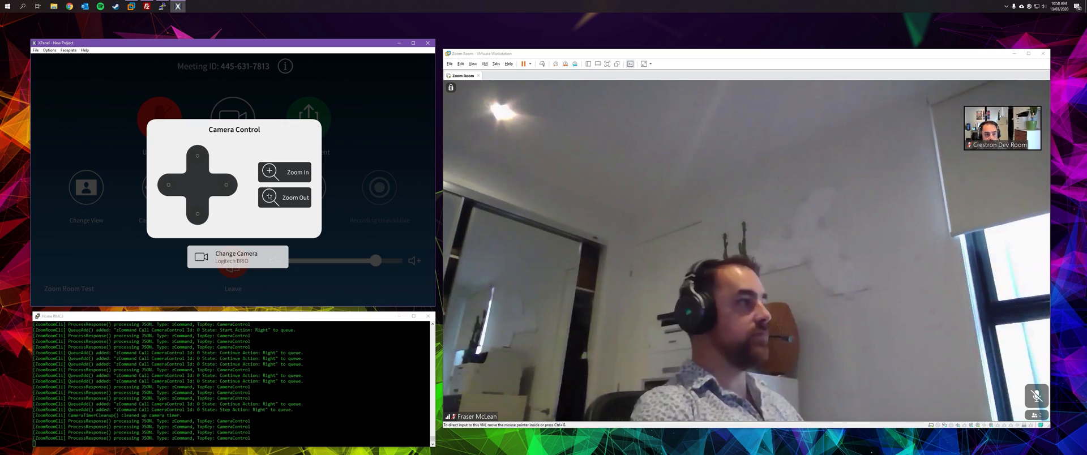
{"action": "left_click", "coordinate": [294, 197]}
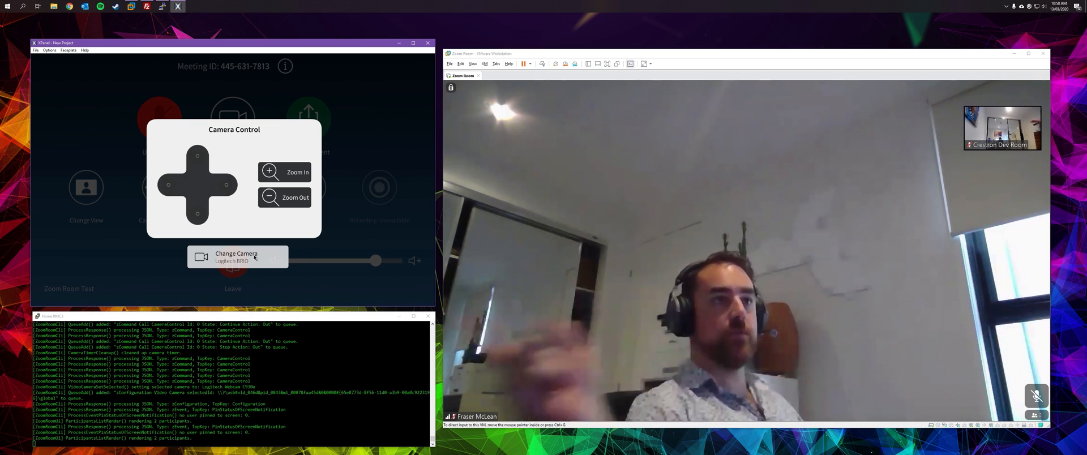
{"action": "left_click", "coordinate": [237, 257]}
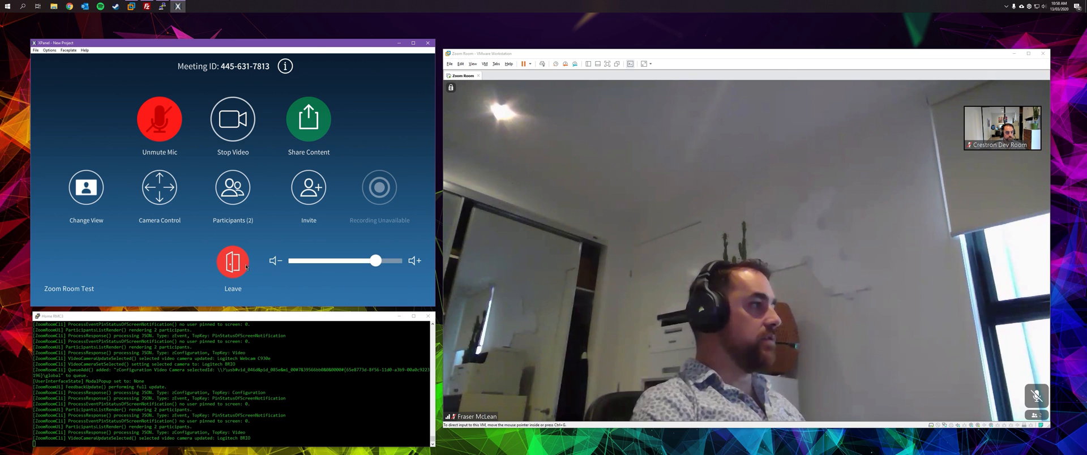
{"action": "left_click", "coordinate": [232, 261]}
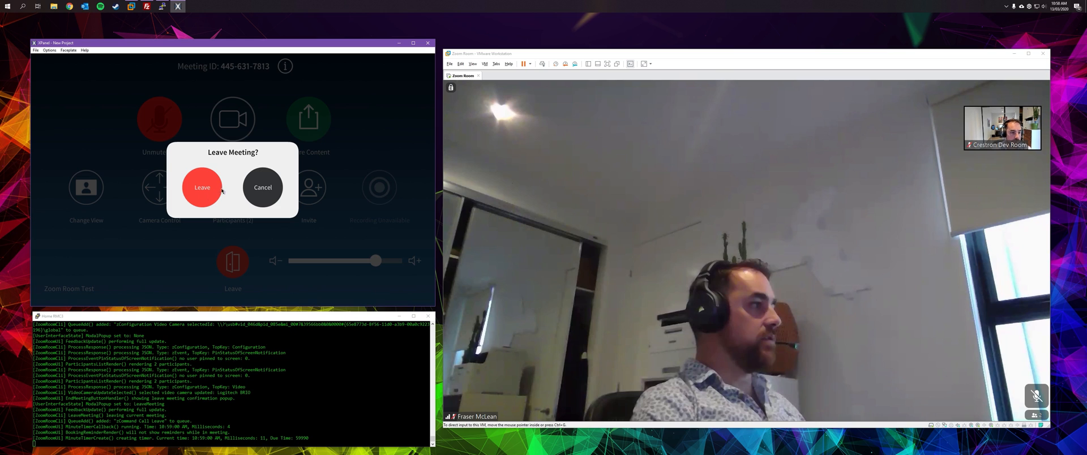
{"action": "left_click", "coordinate": [201, 187]}
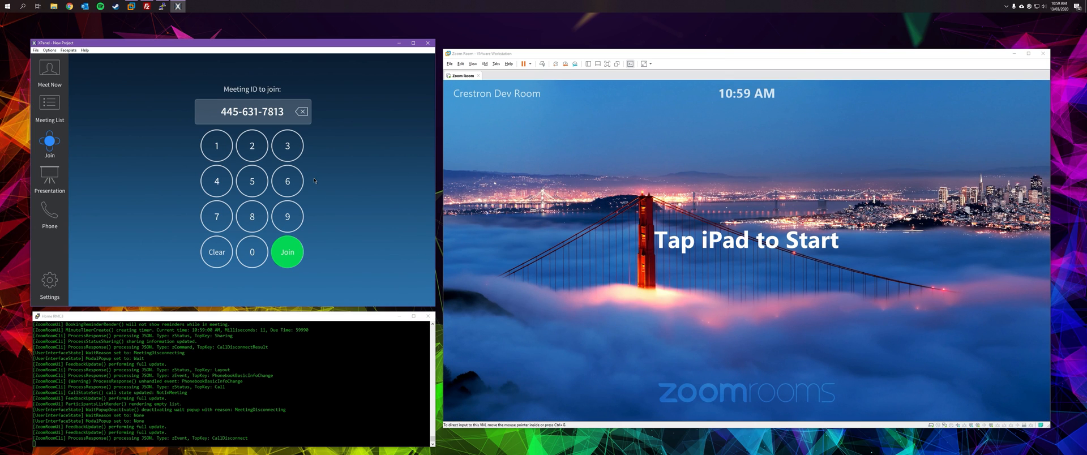
{"action": "left_click", "coordinate": [49, 179]}
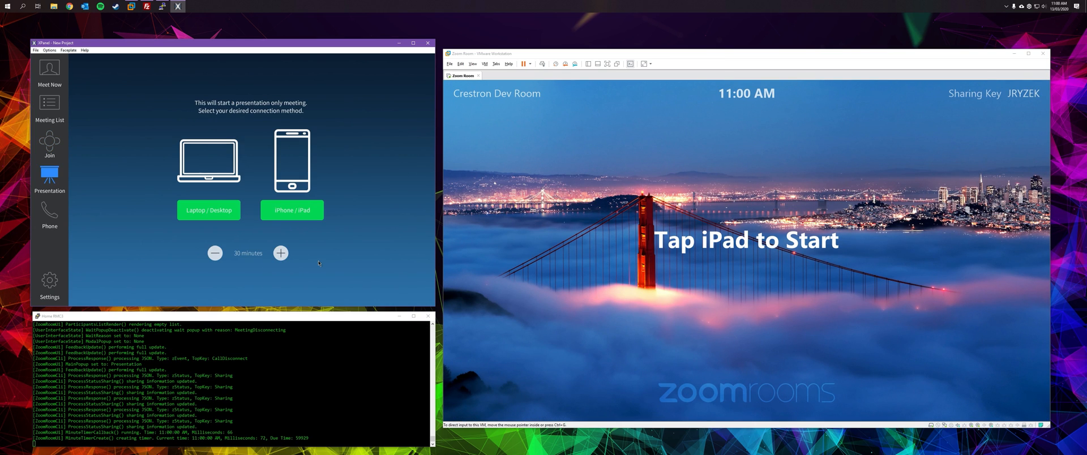
{"action": "mouse_move", "coordinate": [340, 268]}
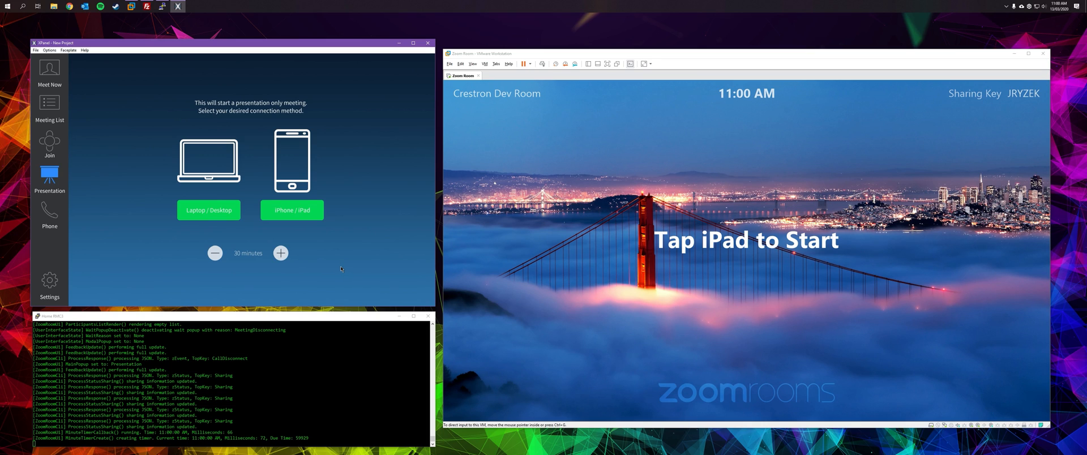
{"action": "mouse_move", "coordinate": [283, 255]}
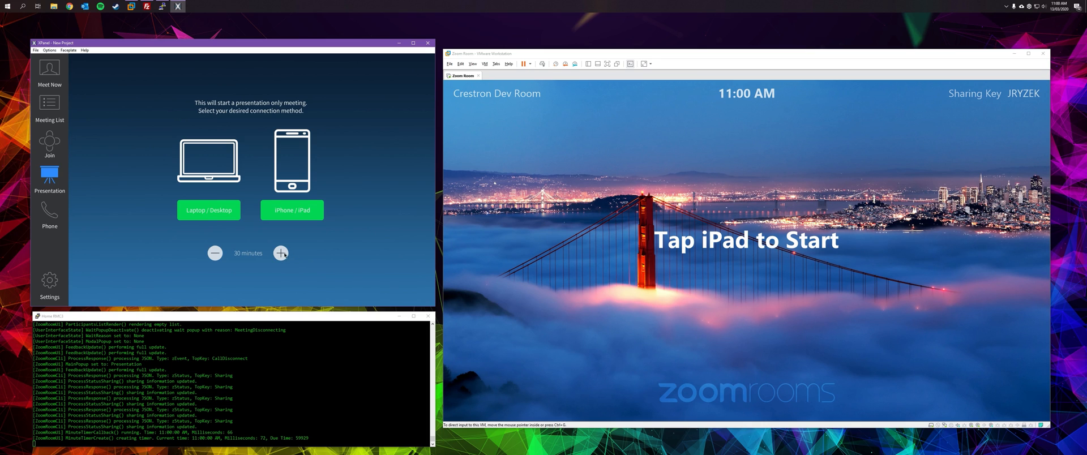
Step: Start a presentation-only meeting and share the laptop desktop to the room screen
{"action": "left_click", "coordinate": [209, 210]}
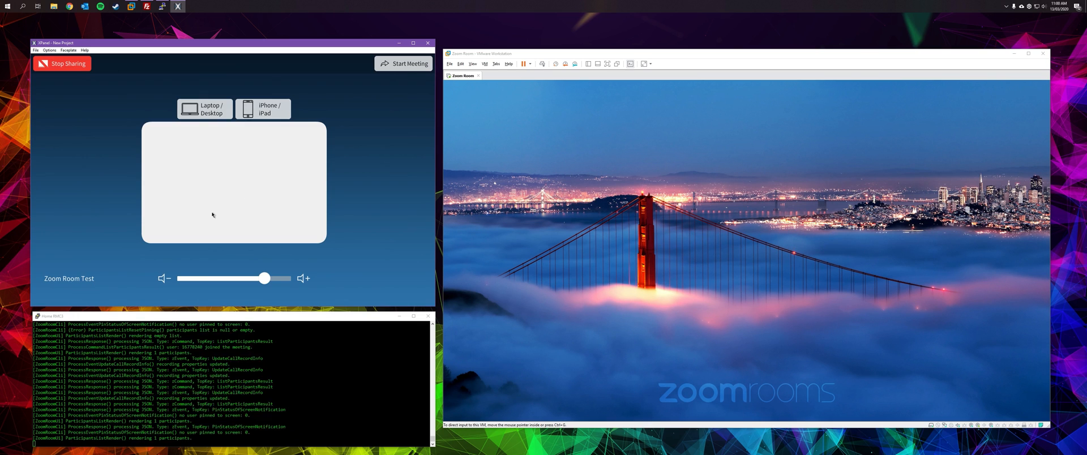
{"action": "left_click", "coordinate": [204, 107]}
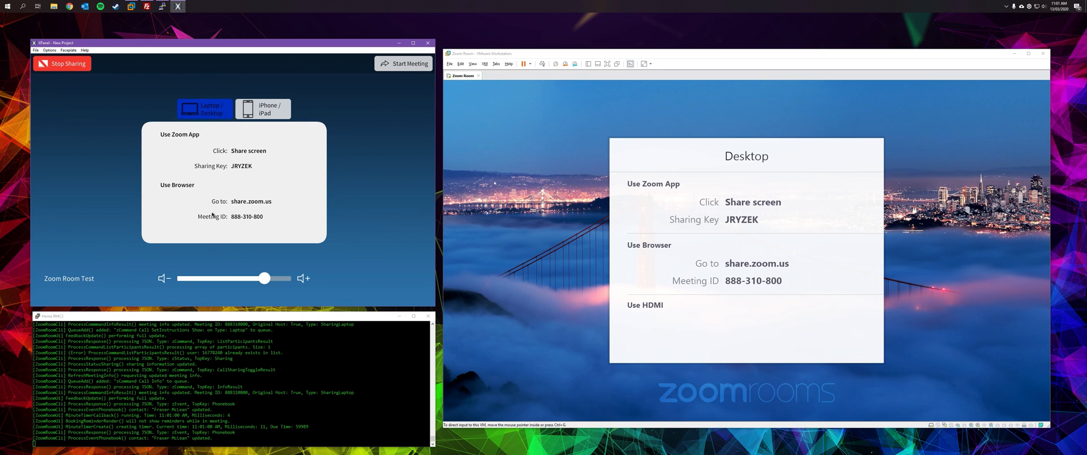
{"action": "left_click", "coordinate": [203, 109]}
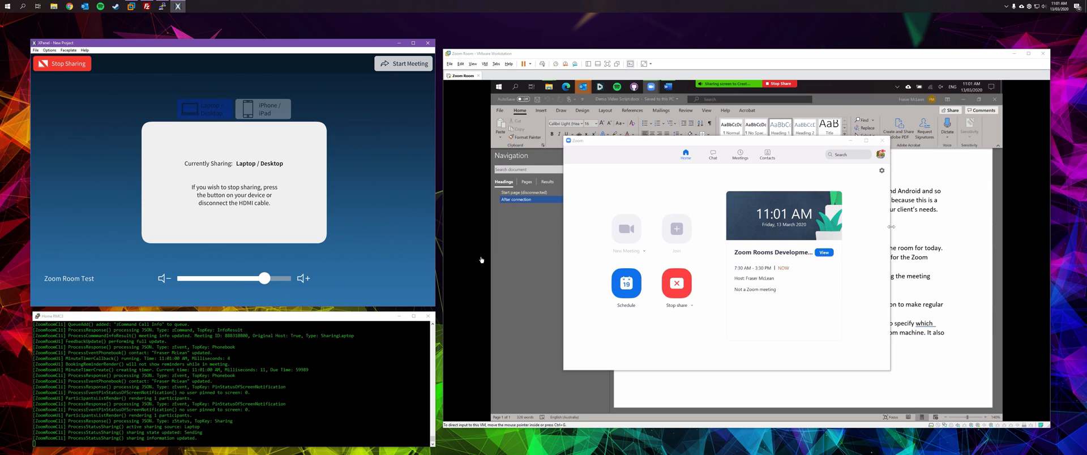
{"action": "mouse_move", "coordinate": [500, 238]}
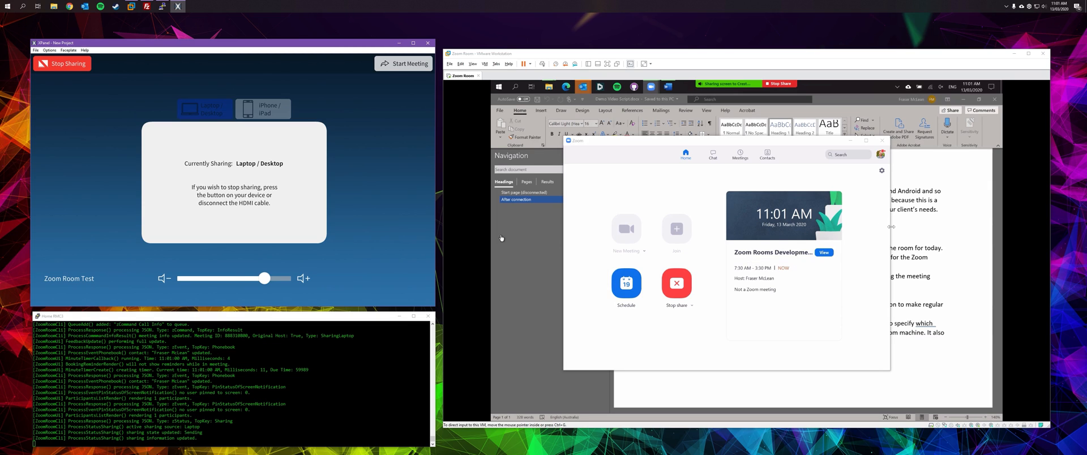
{"action": "mouse_move", "coordinate": [95, 69]}
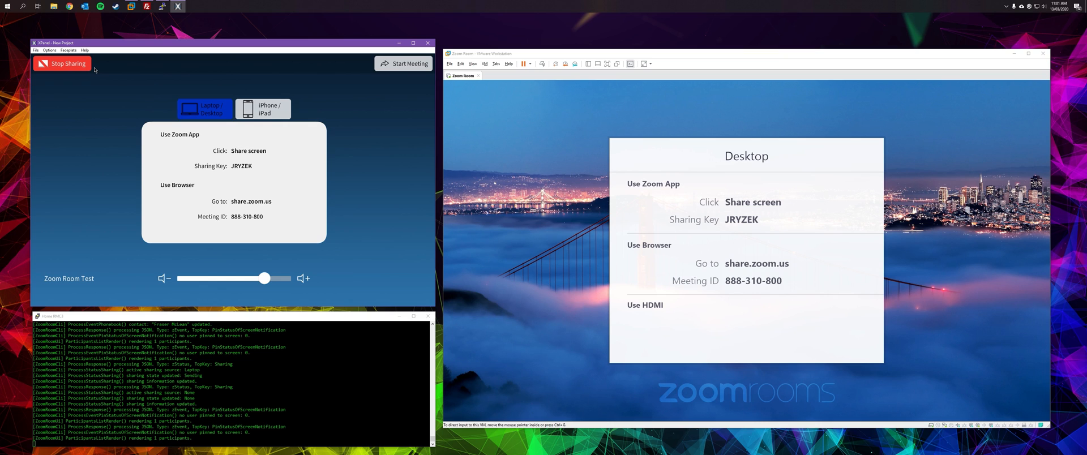
Step: Share the iPad's screen via iPhone/iPad AirPlay sharing, then stop sharing to end the presentation meeting
{"action": "left_click", "coordinate": [264, 107]}
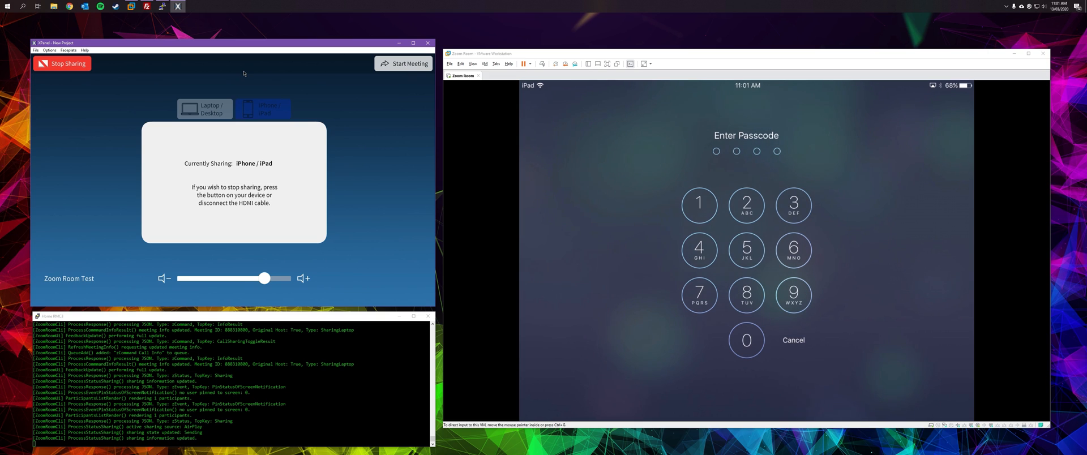
{"action": "left_click", "coordinate": [62, 63]}
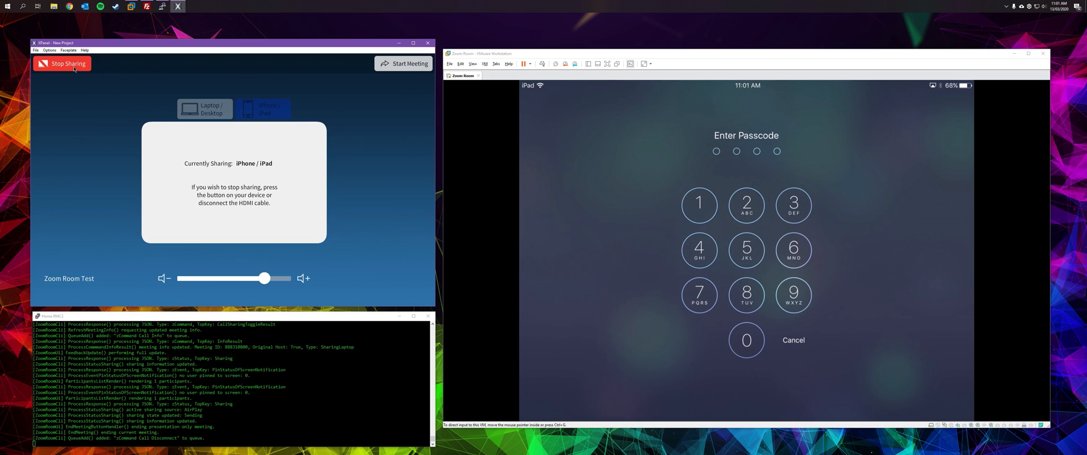
{"action": "left_click", "coordinate": [62, 63]}
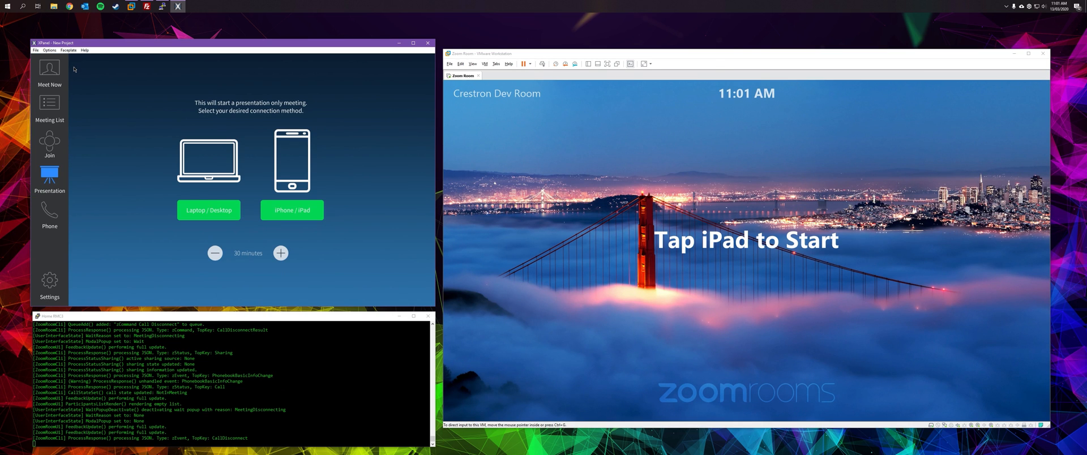
Step: In room Settings, make the Logitech Webcam C930e the room camera input
{"action": "left_click", "coordinate": [49, 285]}
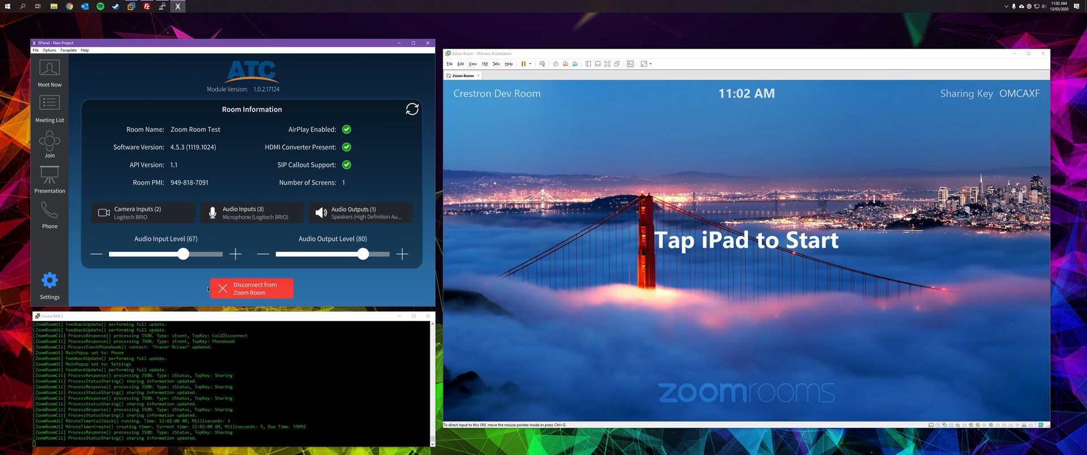
{"action": "left_click", "coordinate": [143, 213]}
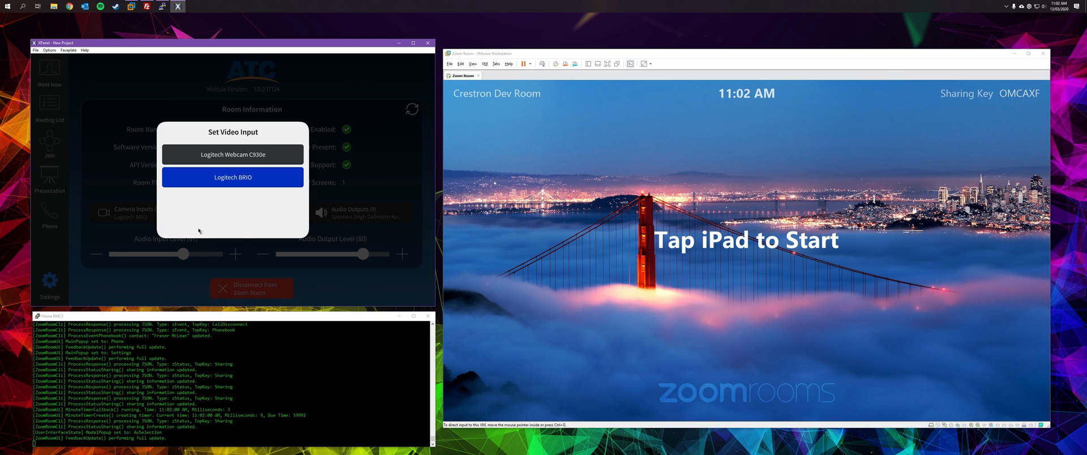
{"action": "mouse_move", "coordinate": [261, 160]}
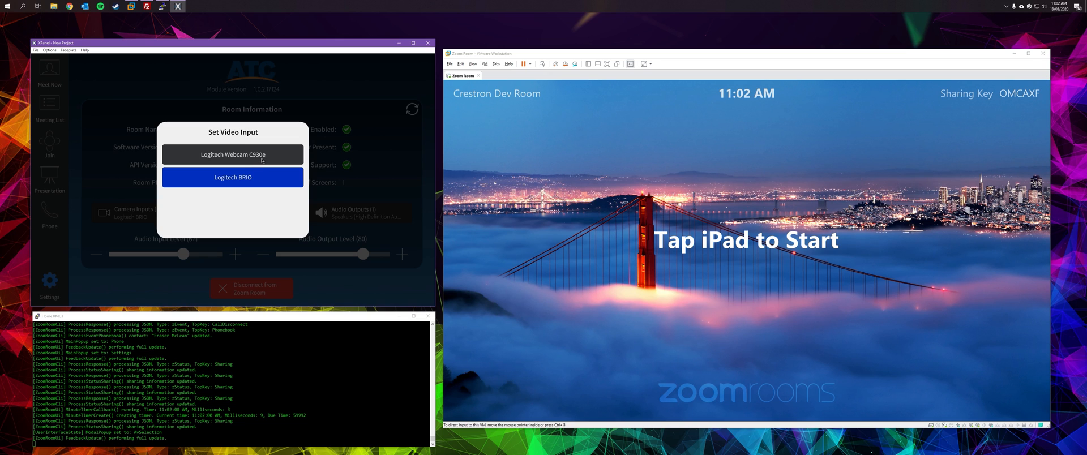
{"action": "left_click", "coordinate": [232, 154]}
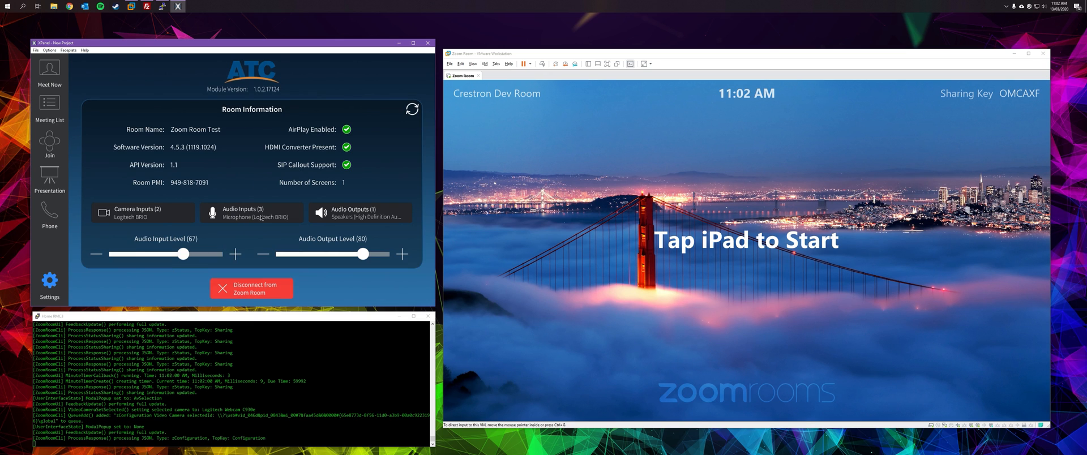
Step: Keep Speakers (High Definition Audio Device) as output, lower the audio level, and disconnect from the Zoom Room
{"action": "left_click", "coordinate": [251, 212]}
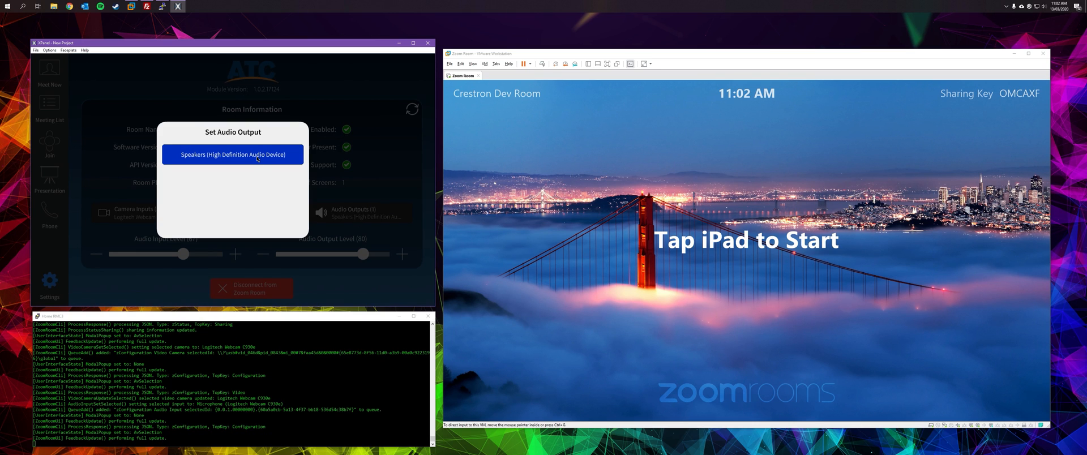
{"action": "left_click", "coordinate": [232, 154]}
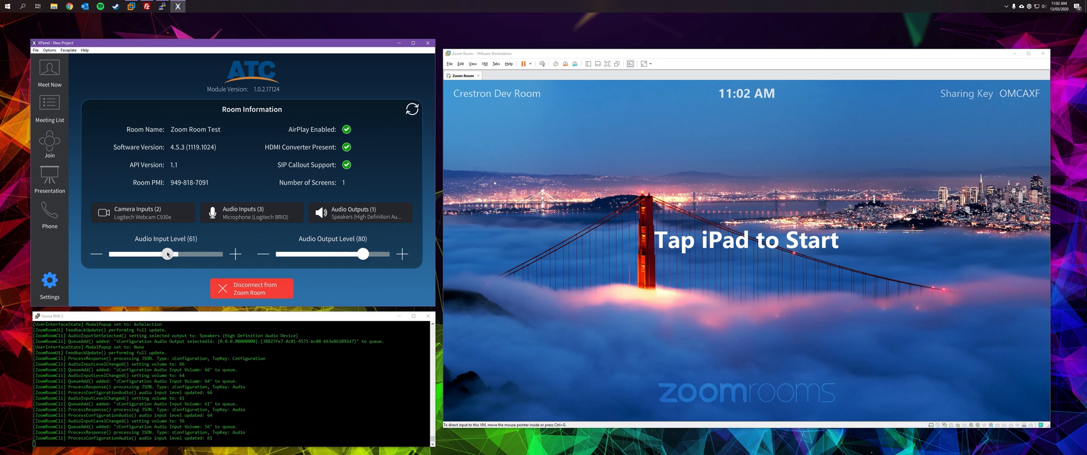
{"action": "left_click_drag", "start_coordinate": [363, 254], "coordinate": [329, 254]}
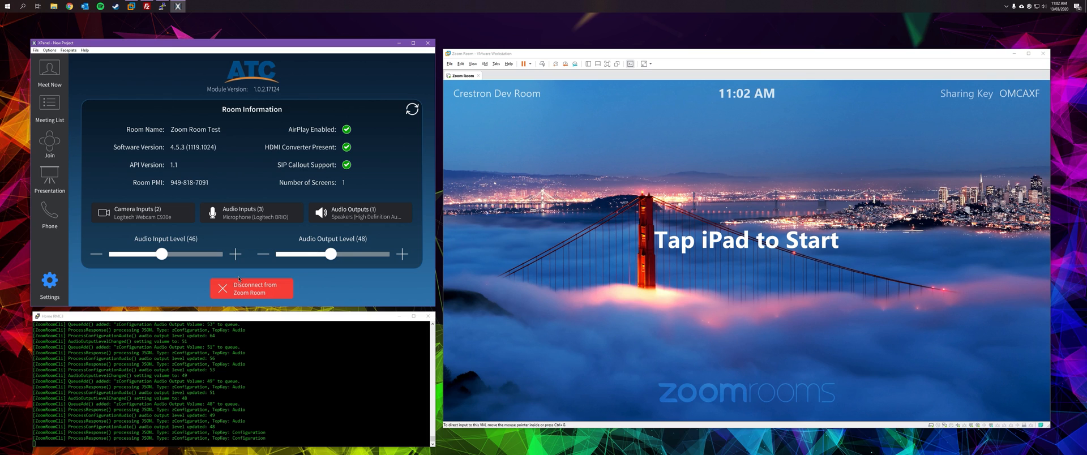
{"action": "left_click", "coordinate": [251, 289]}
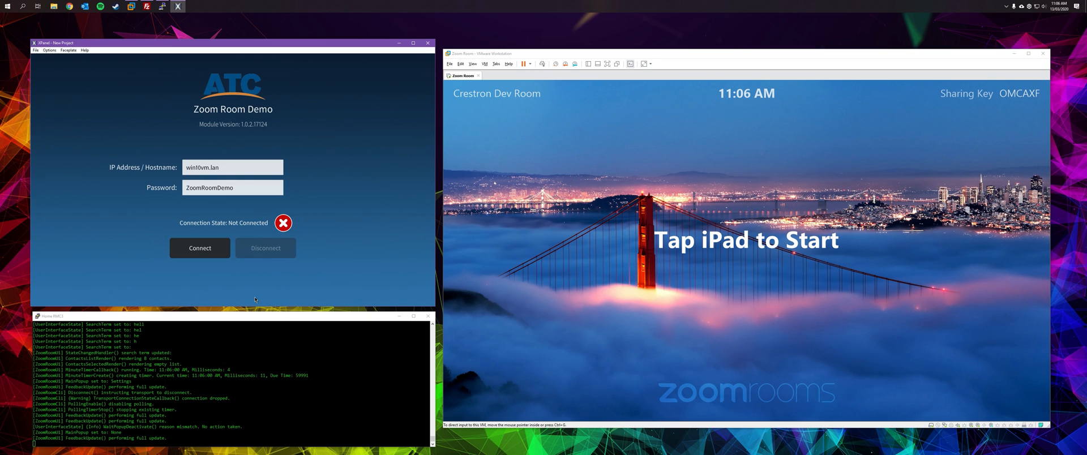